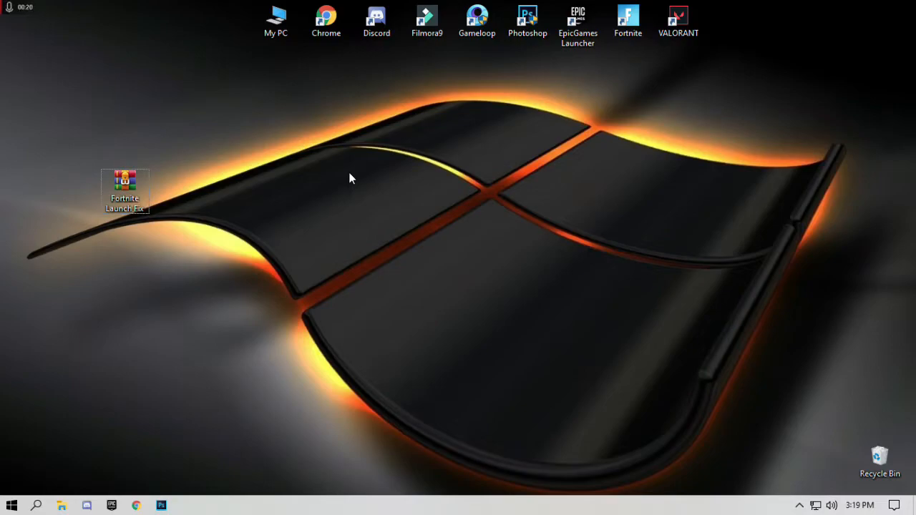
{"action": "mouse_move", "coordinate": [179, 186]}
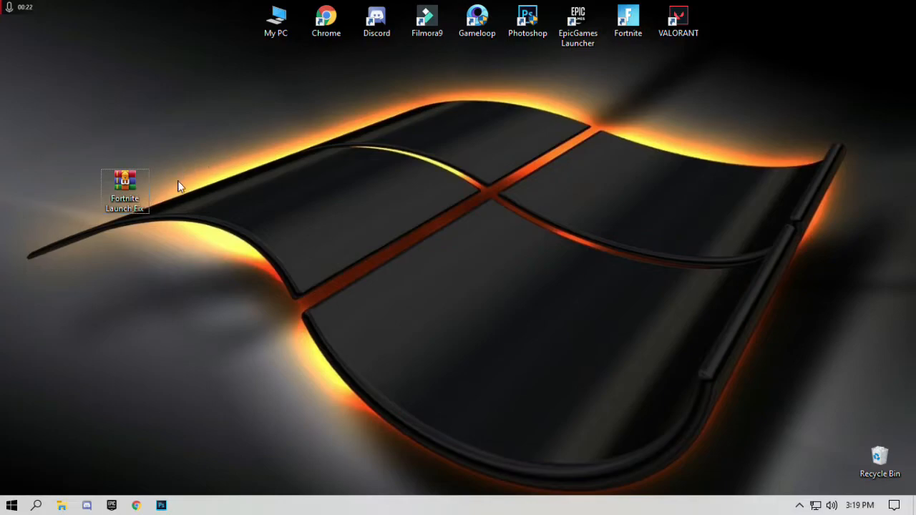
{"action": "mouse_move", "coordinate": [135, 206]}
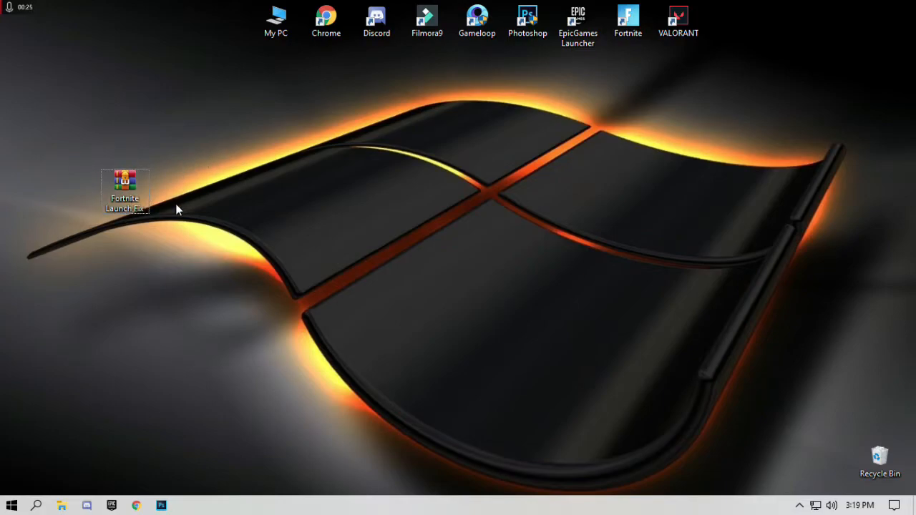
{"action": "mouse_move", "coordinate": [120, 160]}
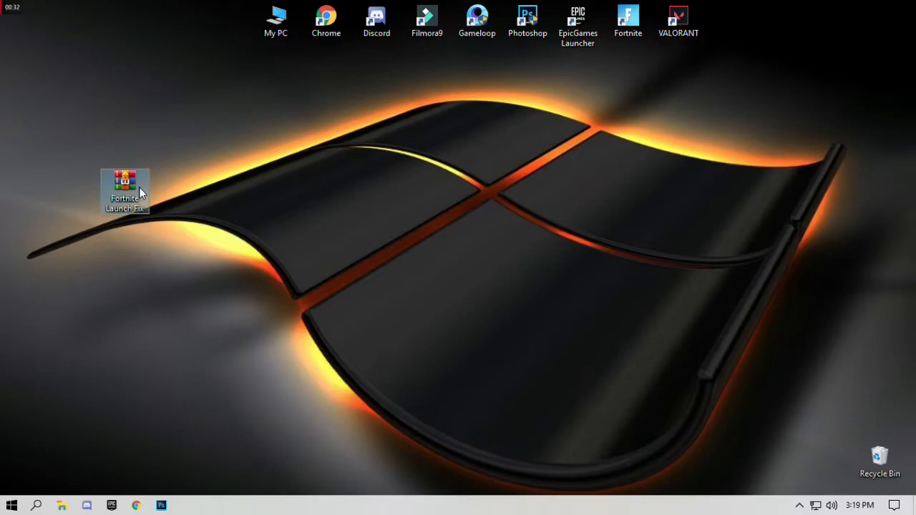
Extract the Fortnite Launch Fix archive here and select the resulting folder on the desktop.
{"action": "right_click", "coordinate": [125, 189]}
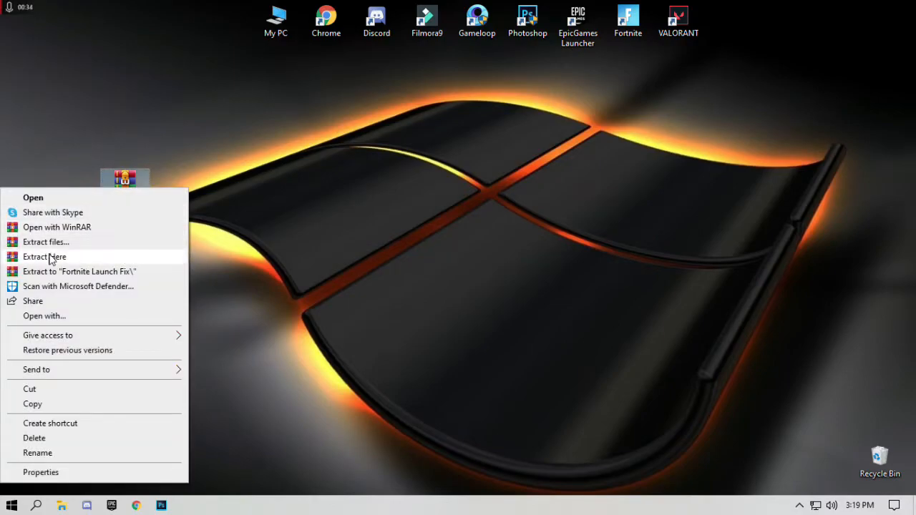
{"action": "left_click", "coordinate": [44, 256]}
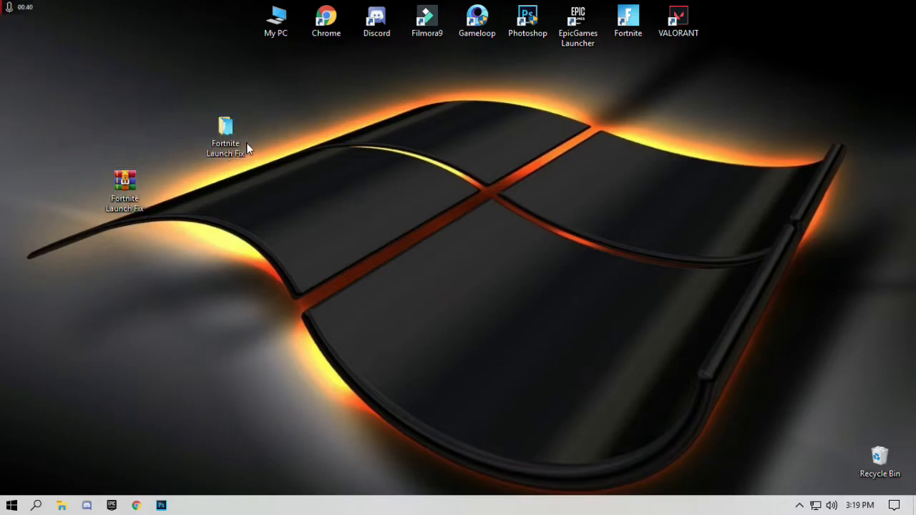
{"action": "left_click", "coordinate": [226, 132]}
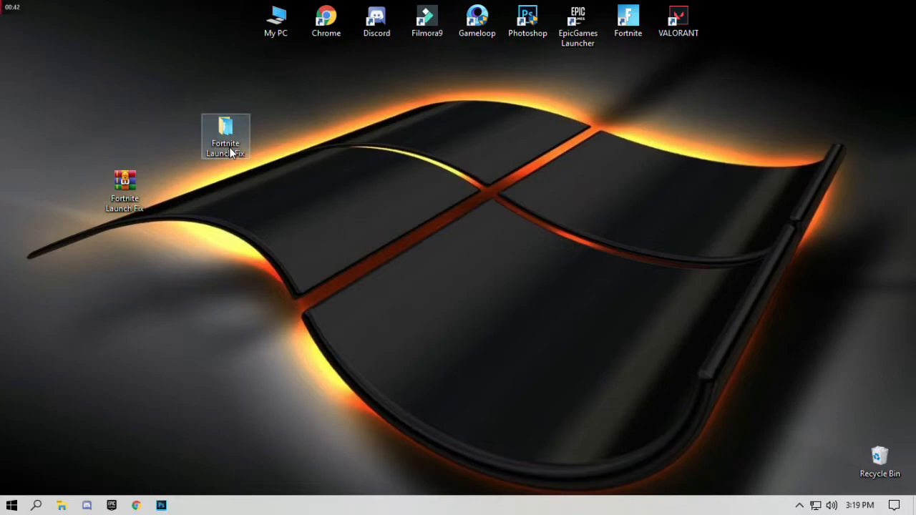
{"action": "double_click", "coordinate": [226, 131]}
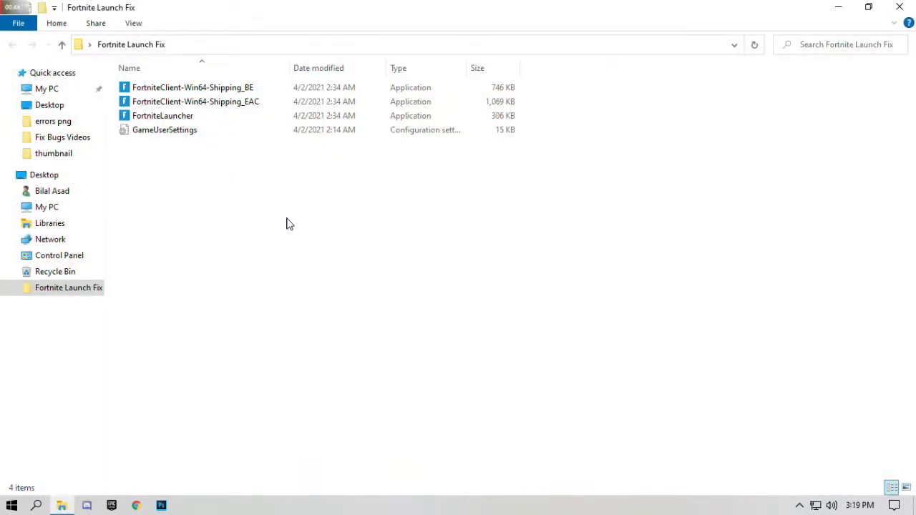
{"action": "mouse_move", "coordinate": [177, 114]}
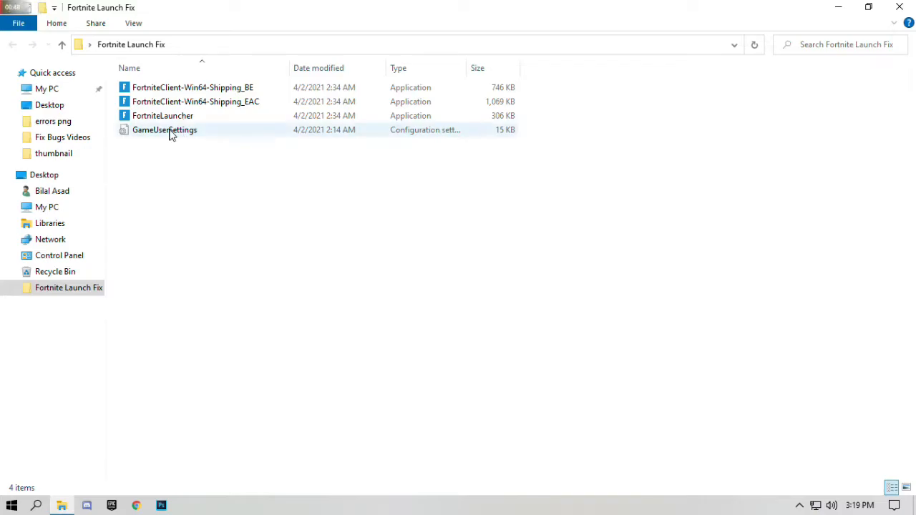
{"action": "right_click", "coordinate": [165, 129]}
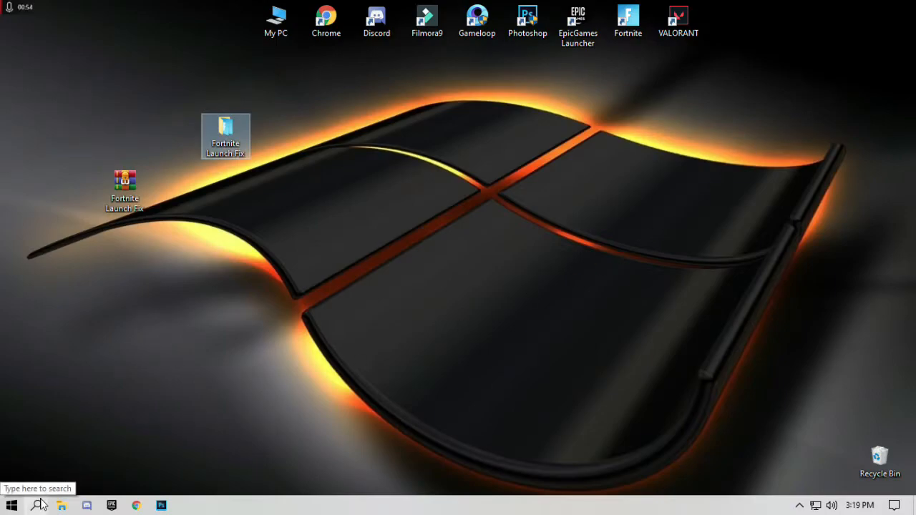
Launch Run from Windows search and go to the appdata location.
{"action": "left_click", "coordinate": [39, 505]}
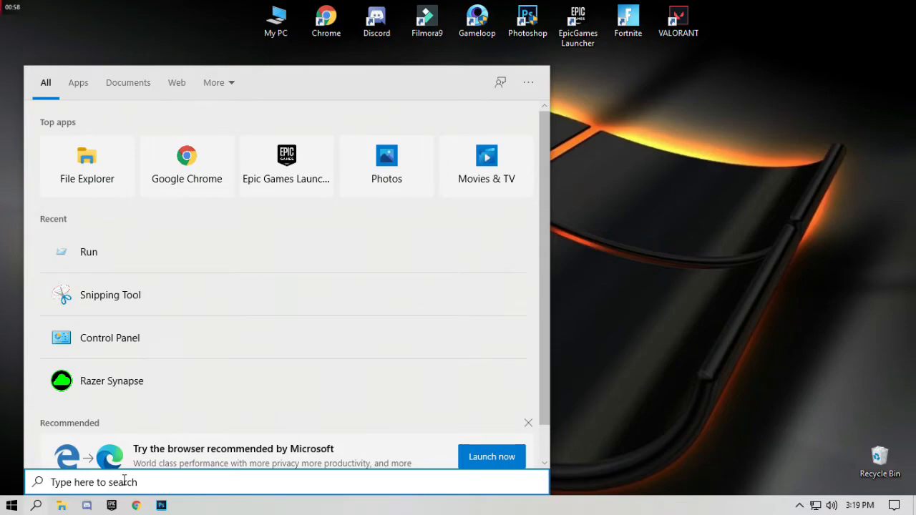
{"action": "type", "text": "run"}
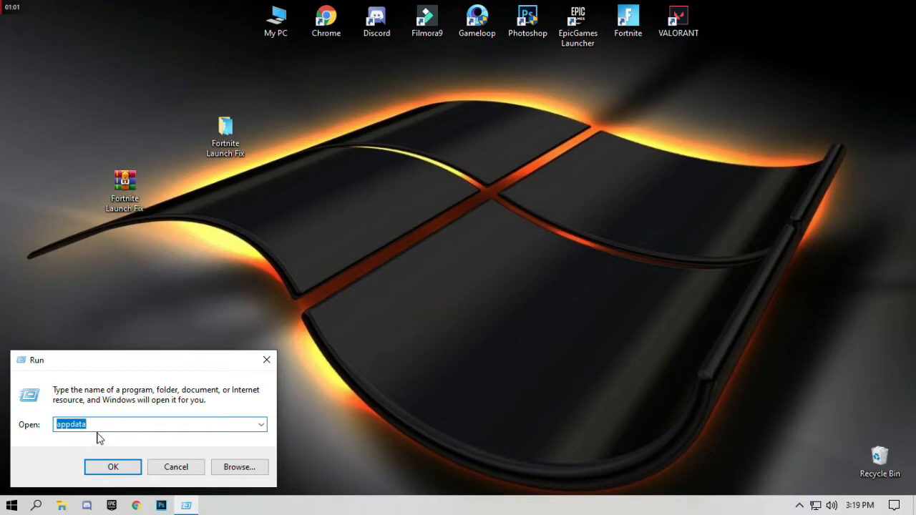
{"action": "mouse_move", "coordinate": [55, 435]}
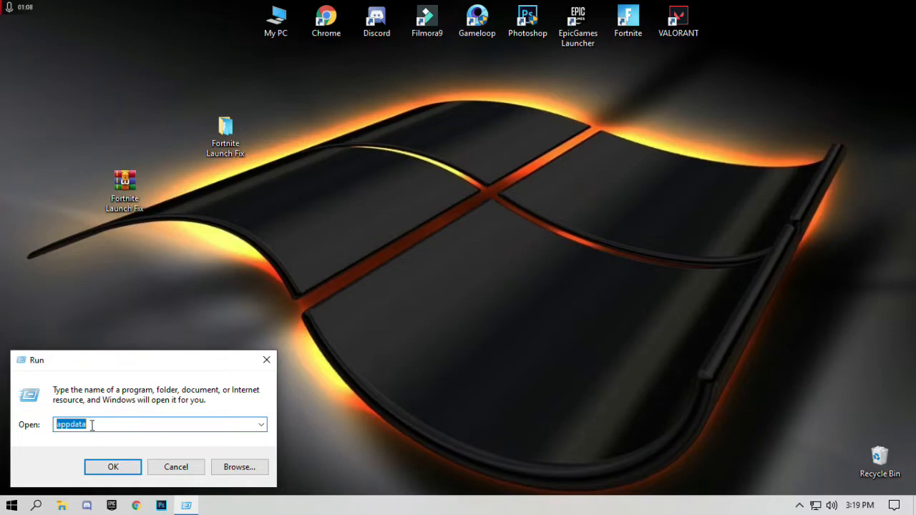
{"action": "left_click", "coordinate": [111, 466]}
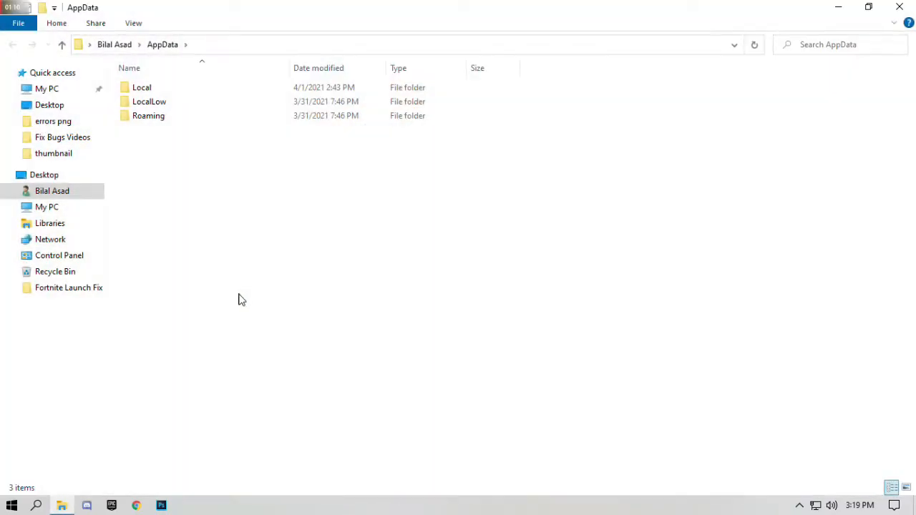
{"action": "mouse_move", "coordinate": [146, 87]}
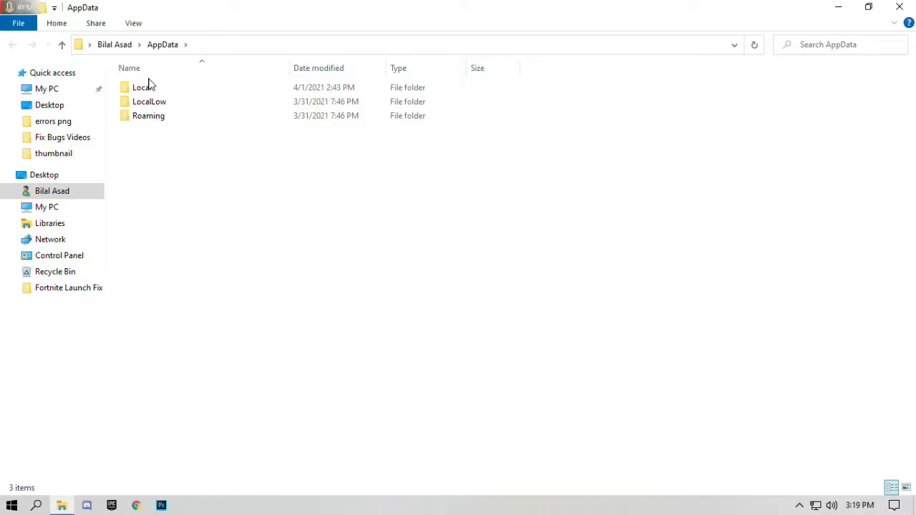
Navigate Local > FortniteGame > Saved > Config > WindowsClient to reach GameUserSettings.
{"action": "double_click", "coordinate": [140, 87]}
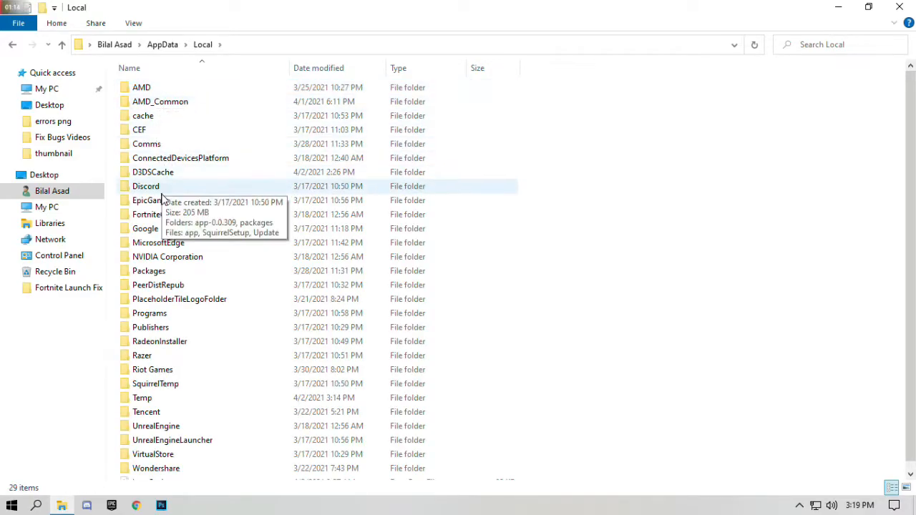
{"action": "mouse_move", "coordinate": [163, 220]}
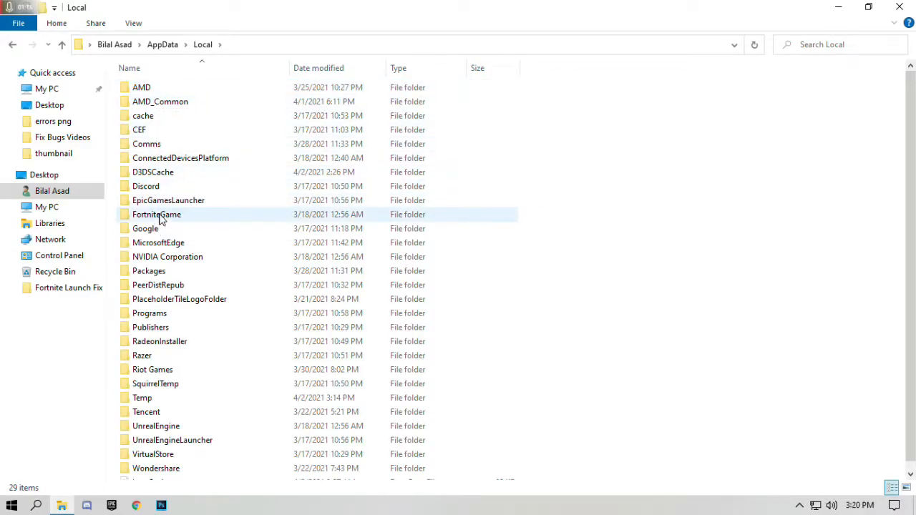
{"action": "mouse_move", "coordinate": [180, 217]}
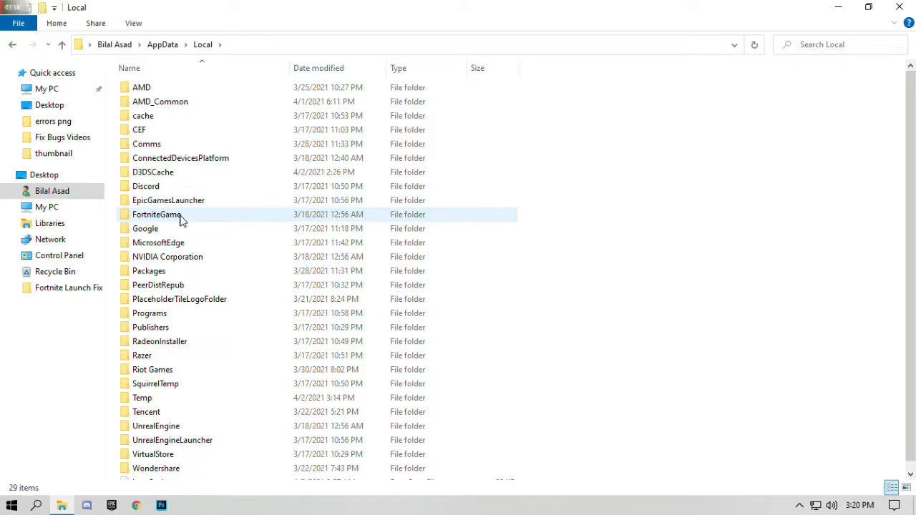
{"action": "double_click", "coordinate": [156, 215]}
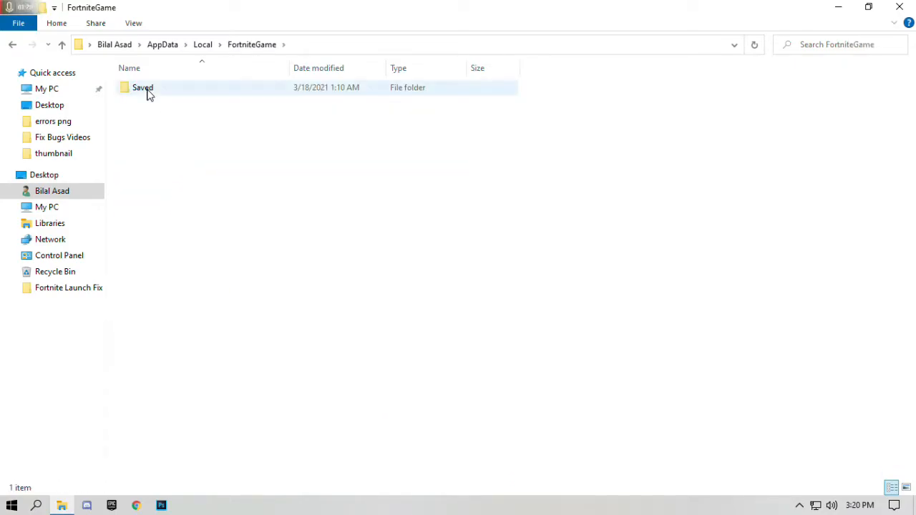
{"action": "double_click", "coordinate": [141, 88]}
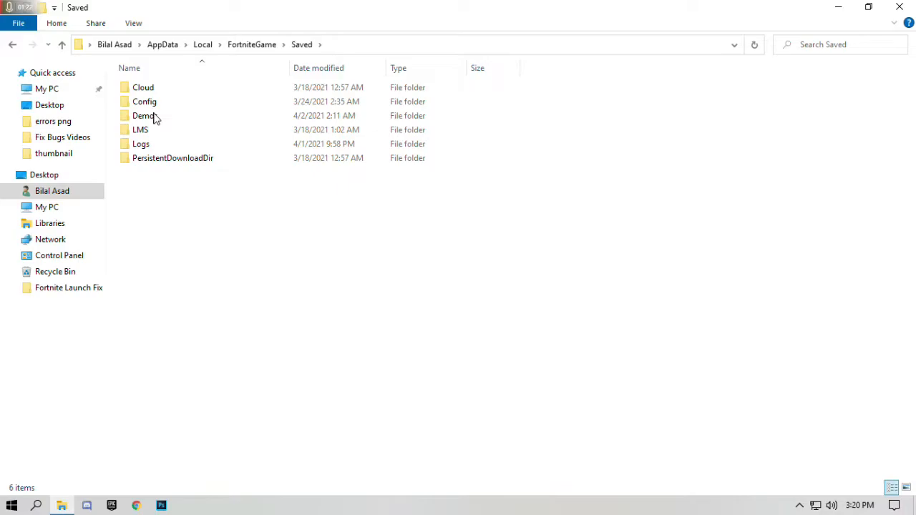
{"action": "double_click", "coordinate": [145, 100]}
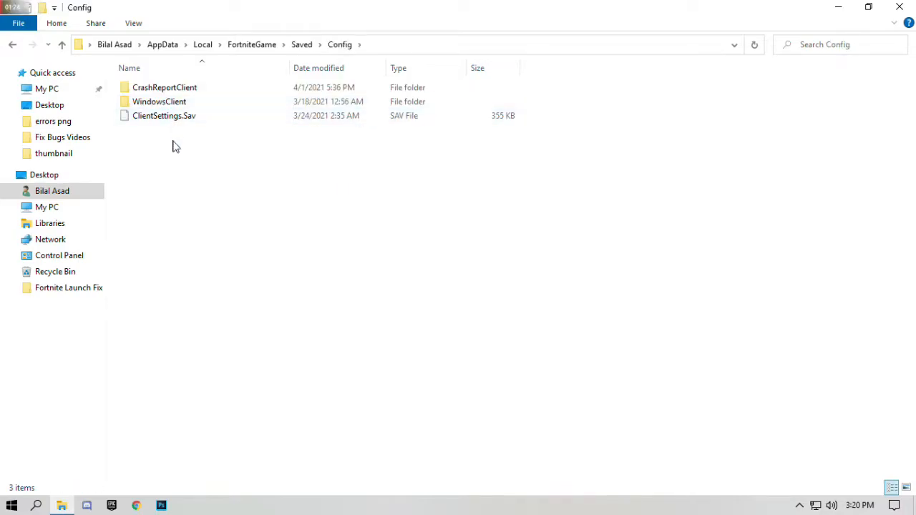
{"action": "left_click", "coordinate": [159, 100]}
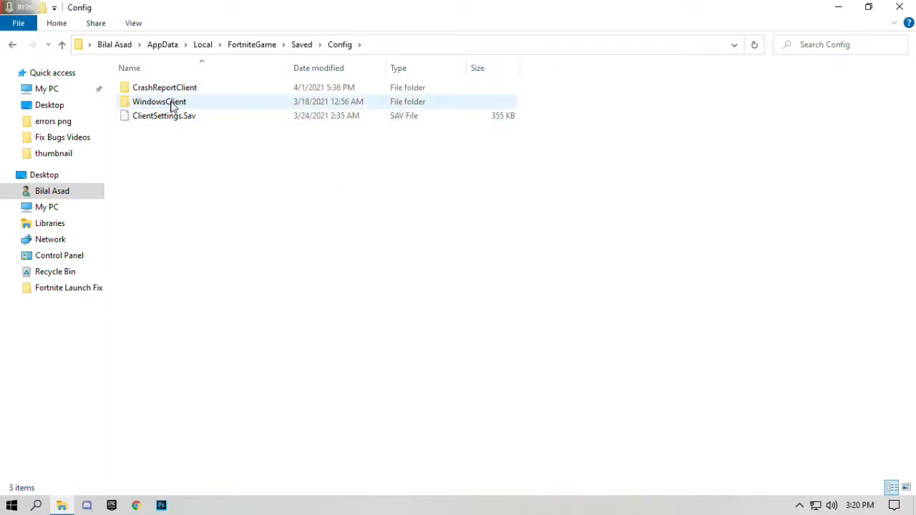
{"action": "double_click", "coordinate": [158, 101]}
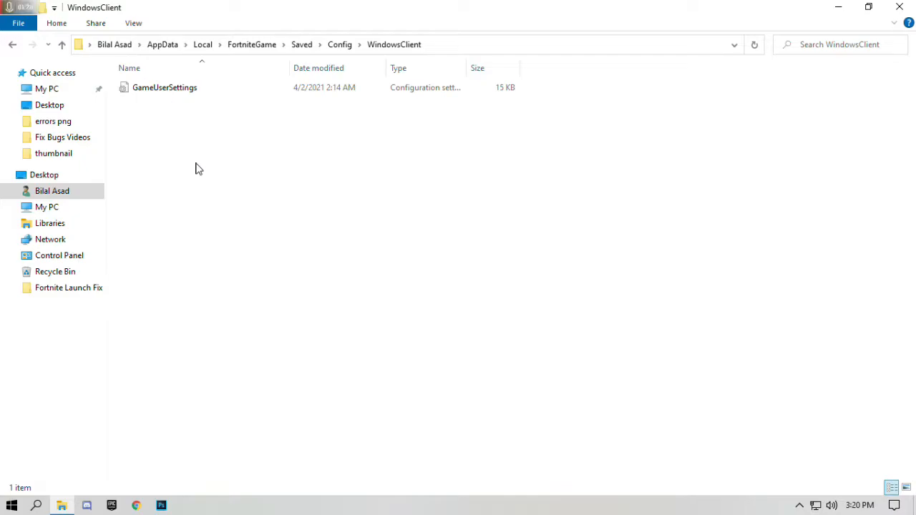
{"action": "mouse_move", "coordinate": [171, 92]}
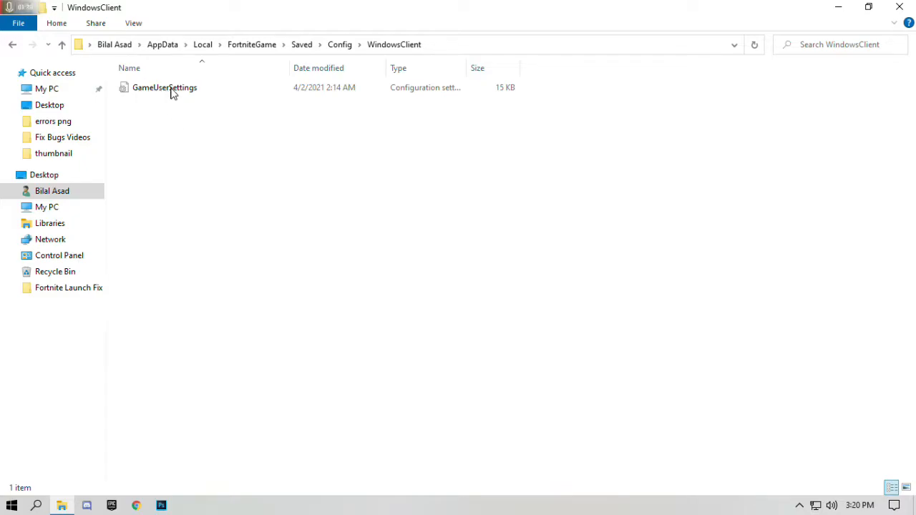
Replace GameUserSettings in the WindowsClient folder and close the window.
{"action": "right_click", "coordinate": [163, 88]}
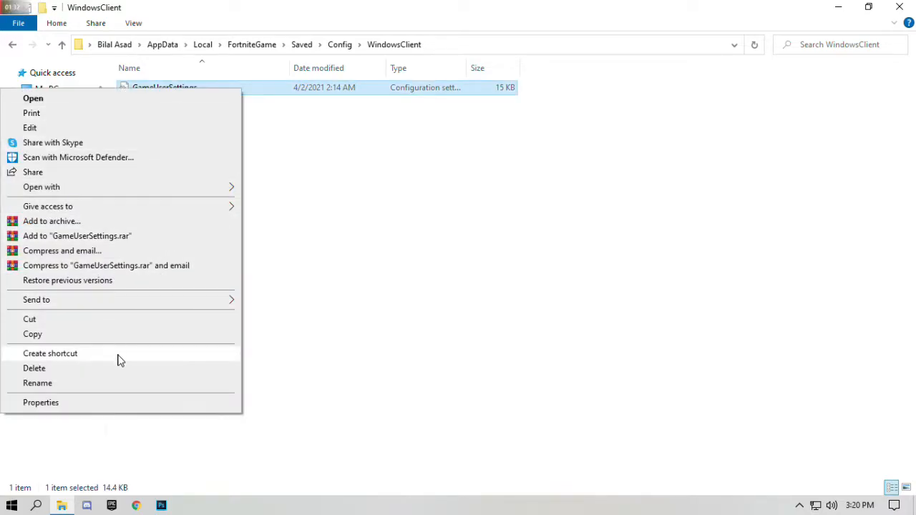
{"action": "left_click", "coordinate": [34, 368]}
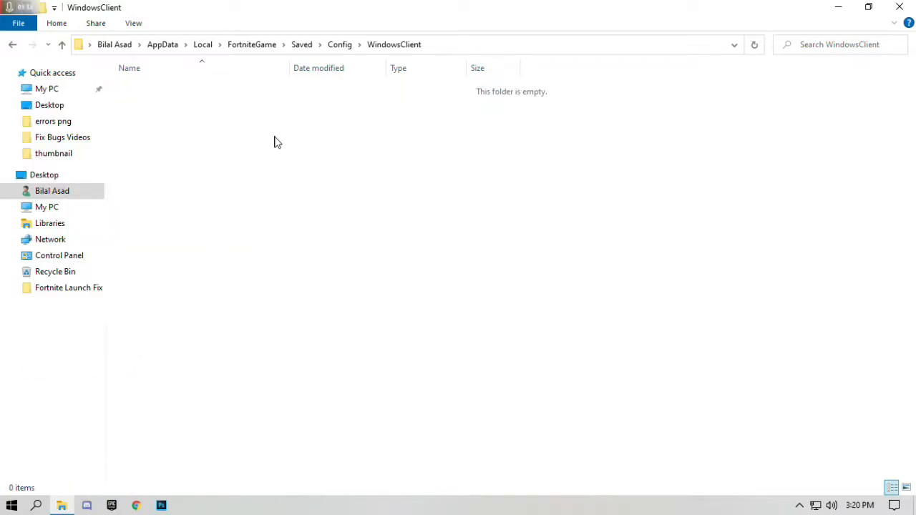
{"action": "mouse_move", "coordinate": [241, 137]}
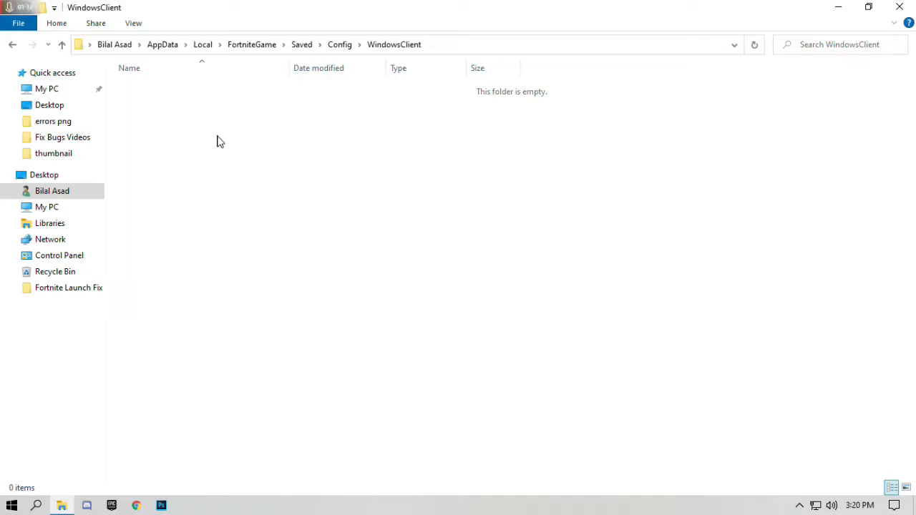
{"action": "mouse_move", "coordinate": [246, 147]}
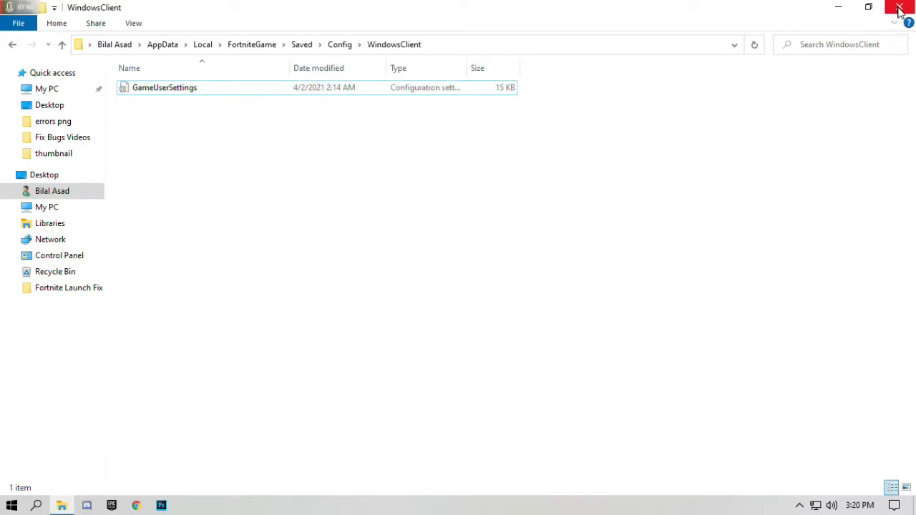
{"action": "left_click", "coordinate": [896, 8]}
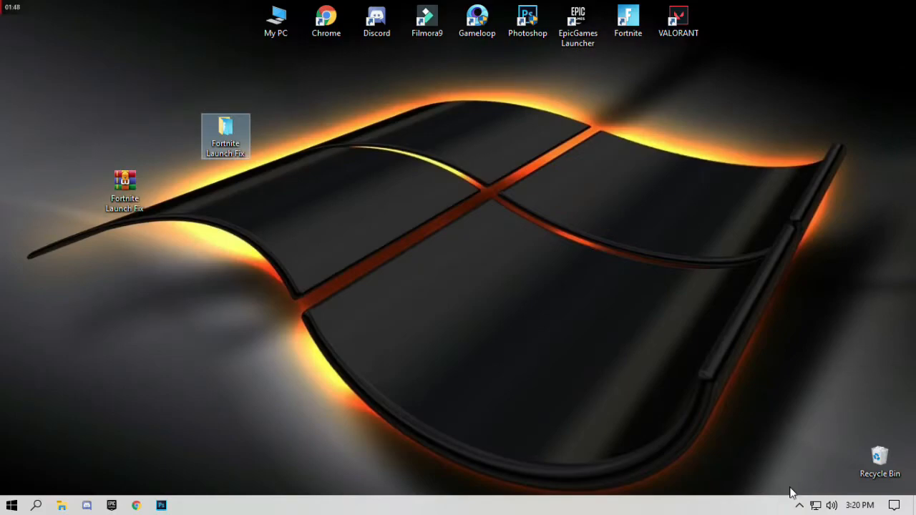
{"action": "mouse_move", "coordinate": [801, 504]}
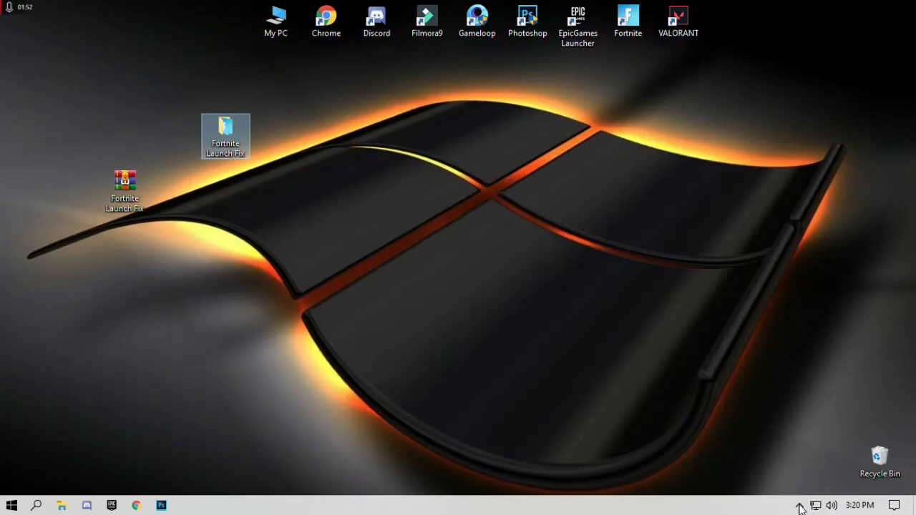
{"action": "left_click", "coordinate": [801, 505]}
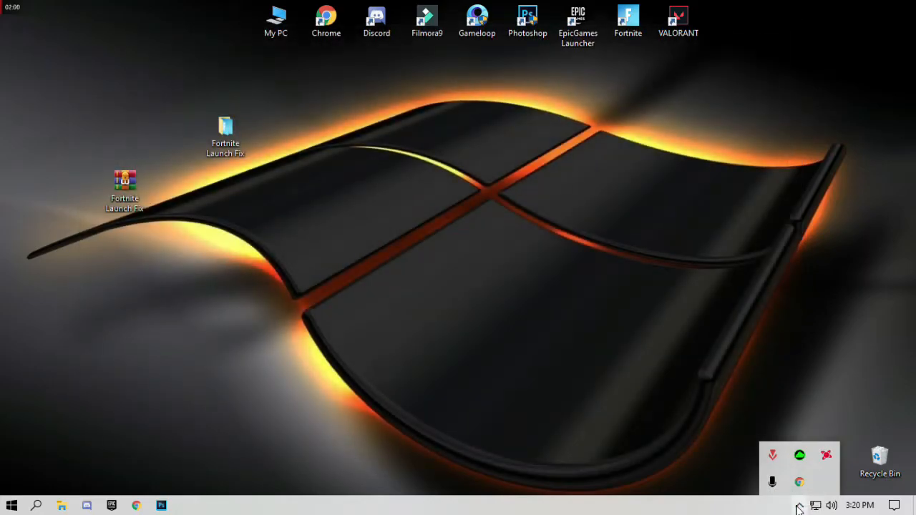
{"action": "left_click", "coordinate": [224, 136]}
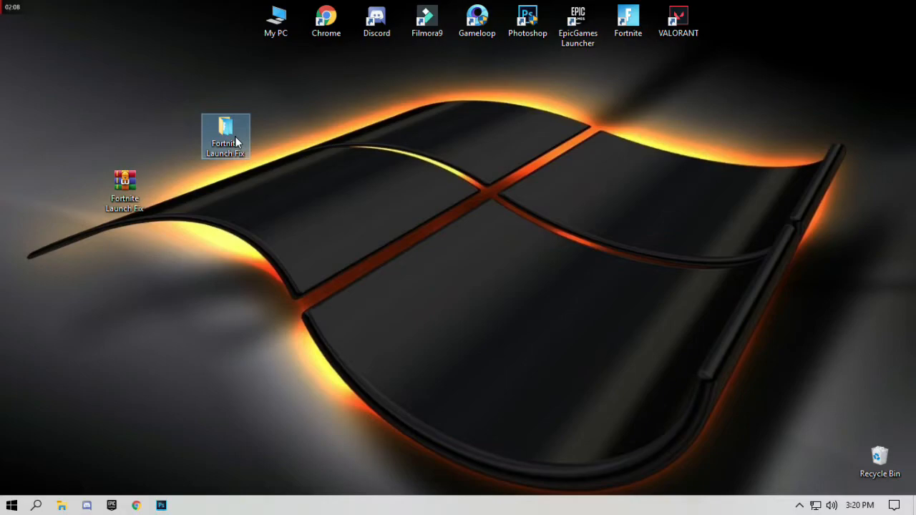
Copy the three Fortnite application files from the Fortnite Launch Fix folder.
{"action": "double_click", "coordinate": [226, 131]}
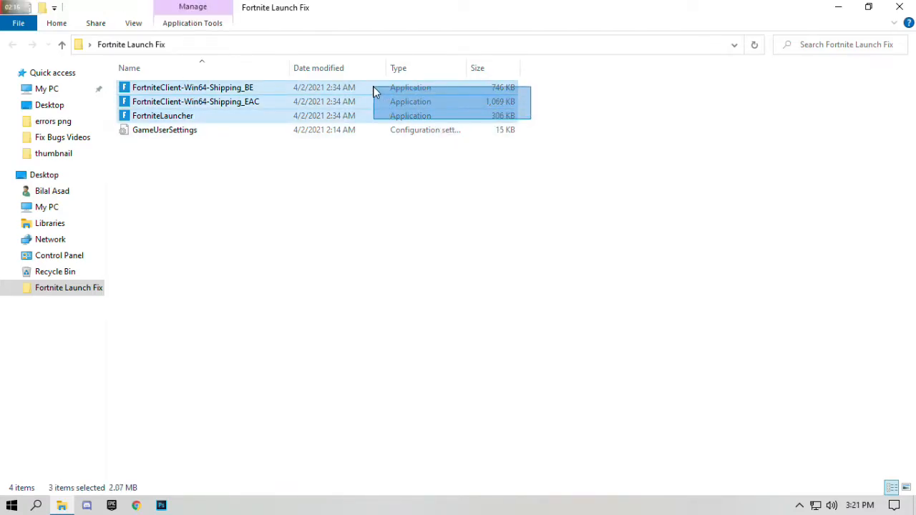
{"action": "right_click", "coordinate": [193, 88]}
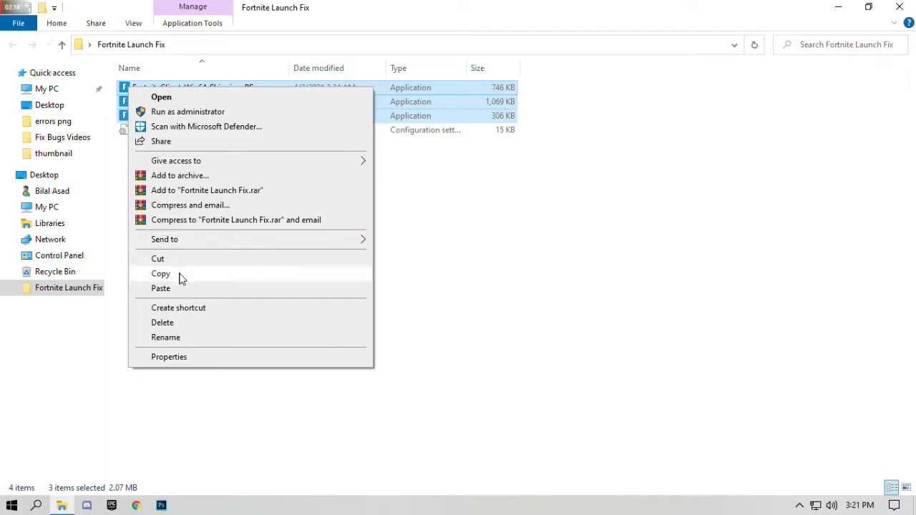
{"action": "left_click", "coordinate": [160, 273]}
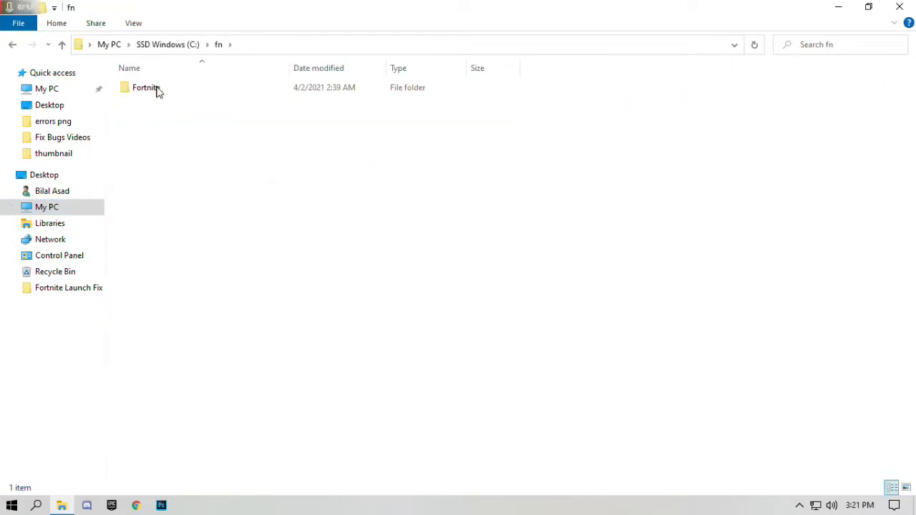
Navigate Fortnite > FortniteGame > Binaries > Win64 inside C:\fn.
{"action": "double_click", "coordinate": [144, 88]}
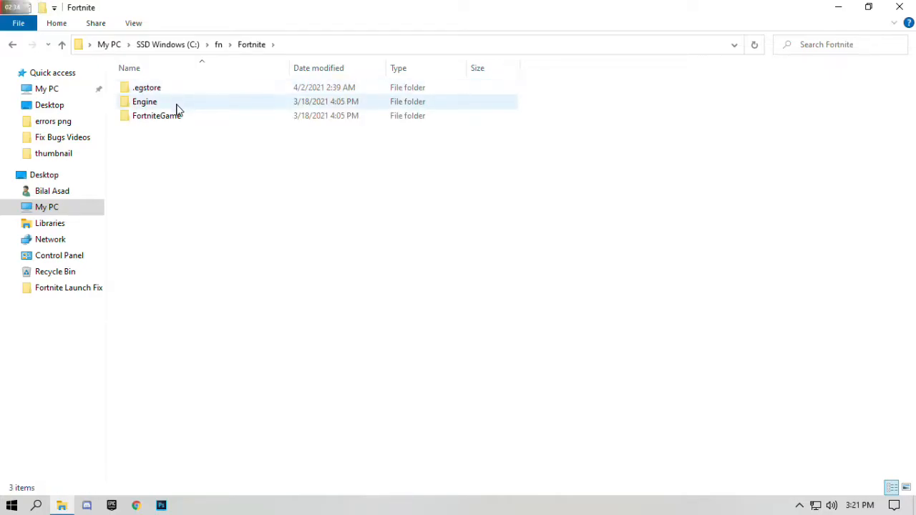
{"action": "mouse_move", "coordinate": [164, 124]}
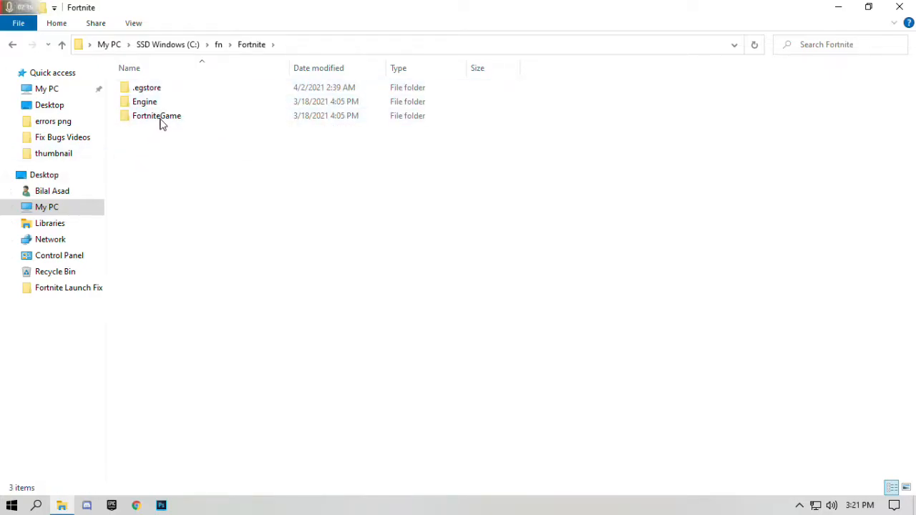
{"action": "double_click", "coordinate": [156, 114]}
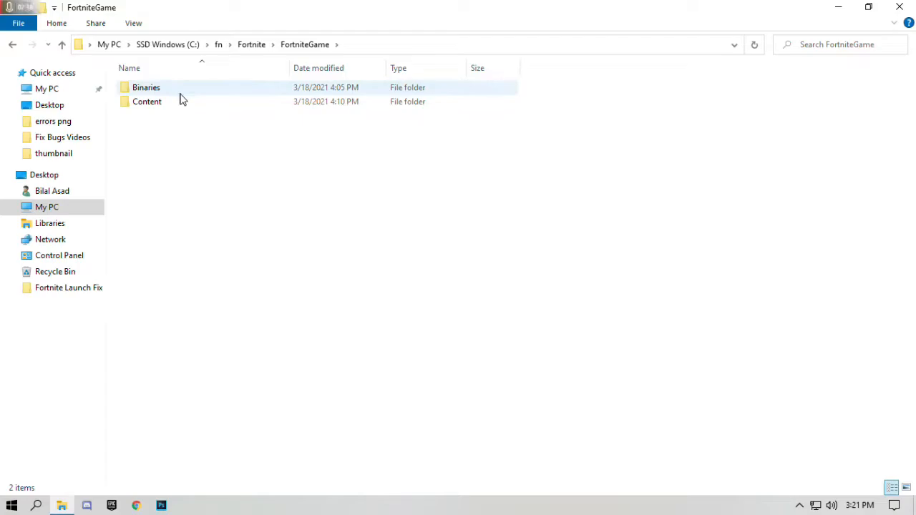
{"action": "double_click", "coordinate": [146, 87]}
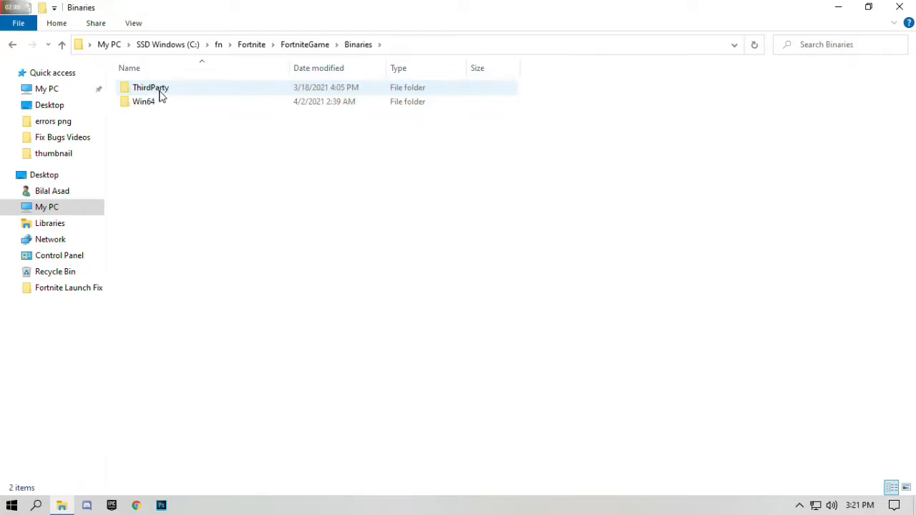
{"action": "left_click", "coordinate": [143, 100]}
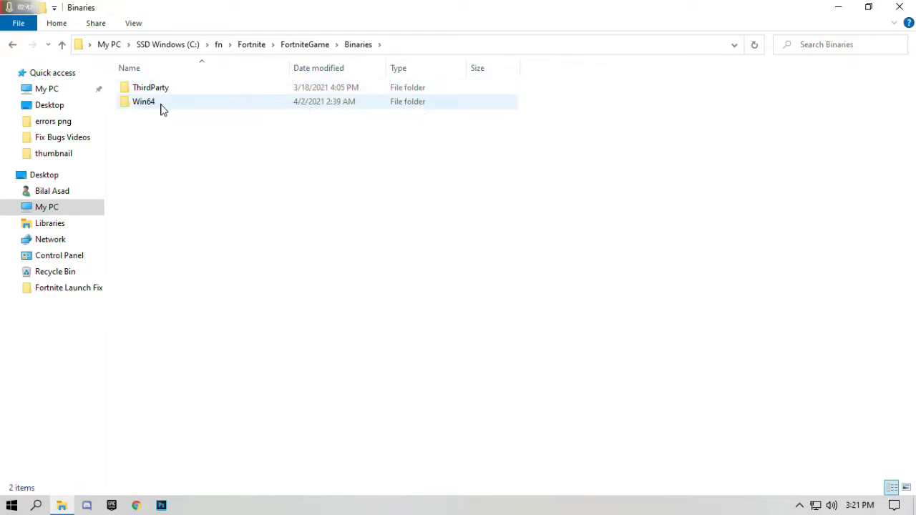
{"action": "double_click", "coordinate": [143, 100]}
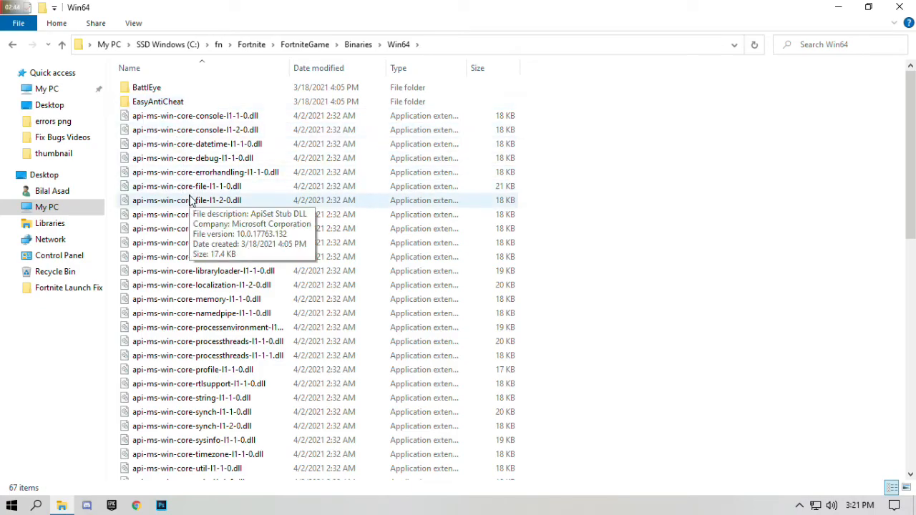
{"action": "mouse_move", "coordinate": [681, 265]}
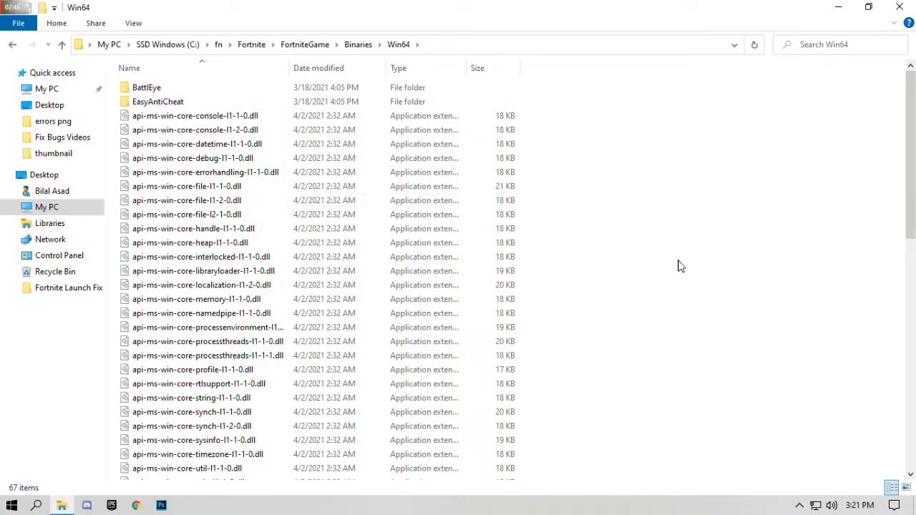
Paste the three copied executables into Win64, replacing the existing files.
{"action": "scroll", "scroll_direction": "down", "scroll_amount": 3}
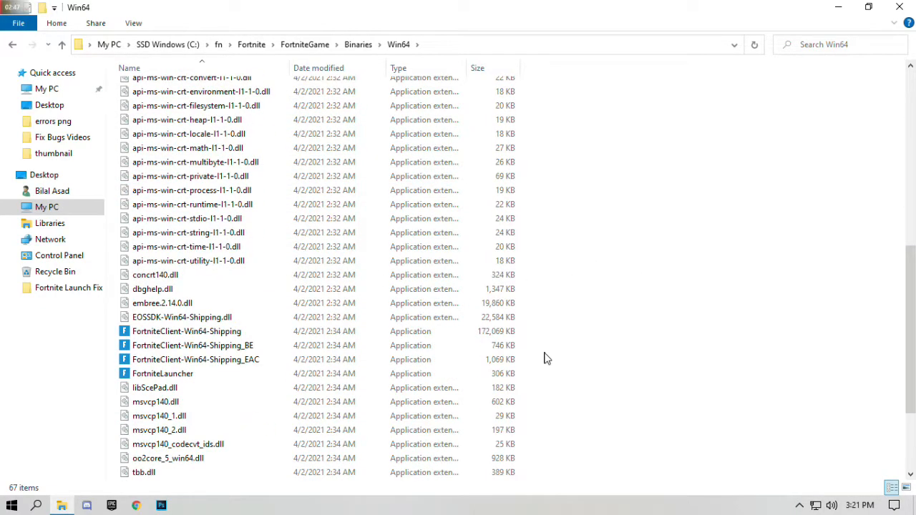
{"action": "right_click", "coordinate": [547, 358]}
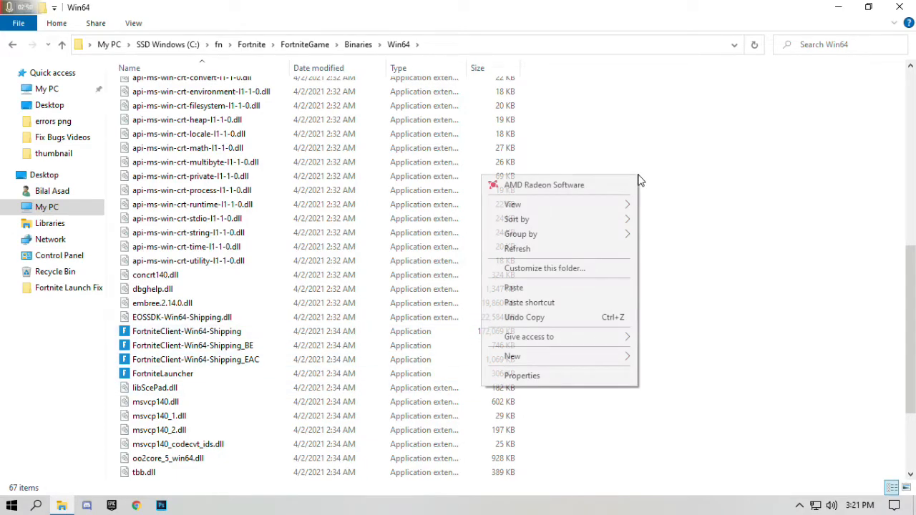
{"action": "mouse_move", "coordinate": [582, 291]}
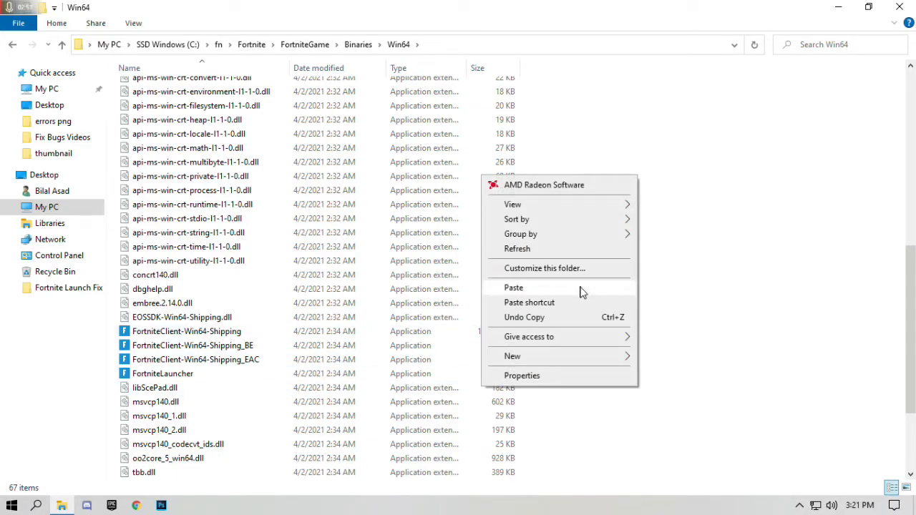
{"action": "left_click", "coordinate": [512, 286]}
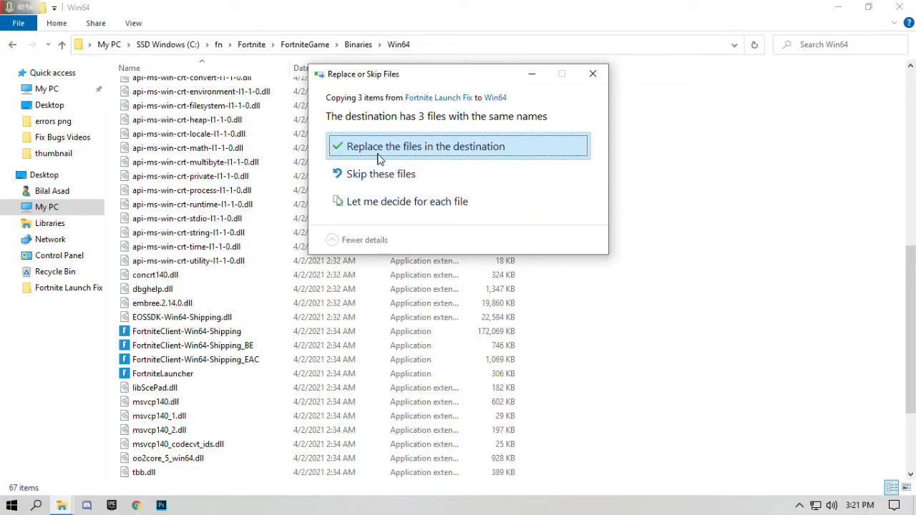
{"action": "left_click", "coordinate": [425, 146]}
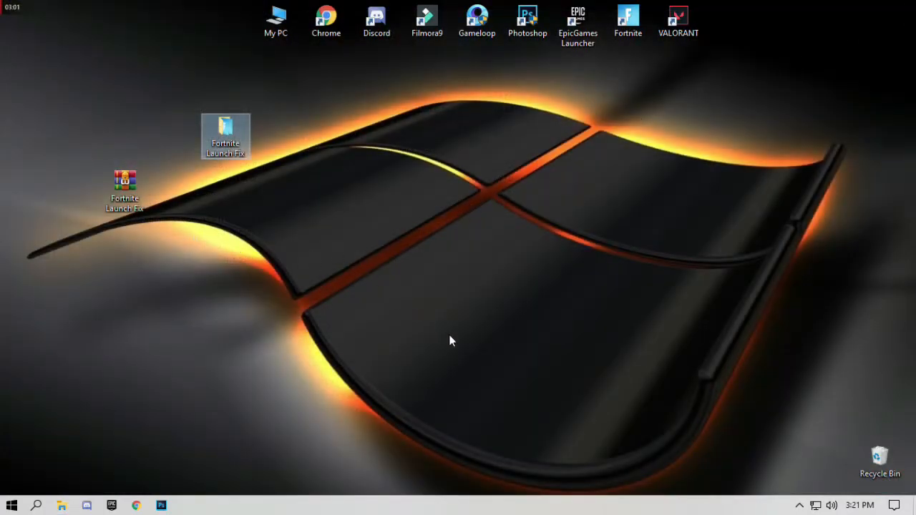
{"action": "mouse_move", "coordinate": [389, 192]}
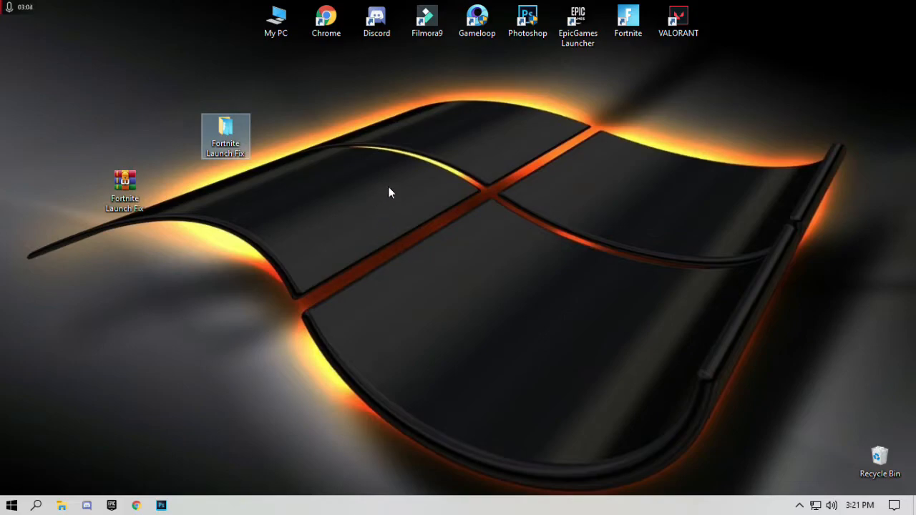
{"action": "mouse_move", "coordinate": [271, 223]}
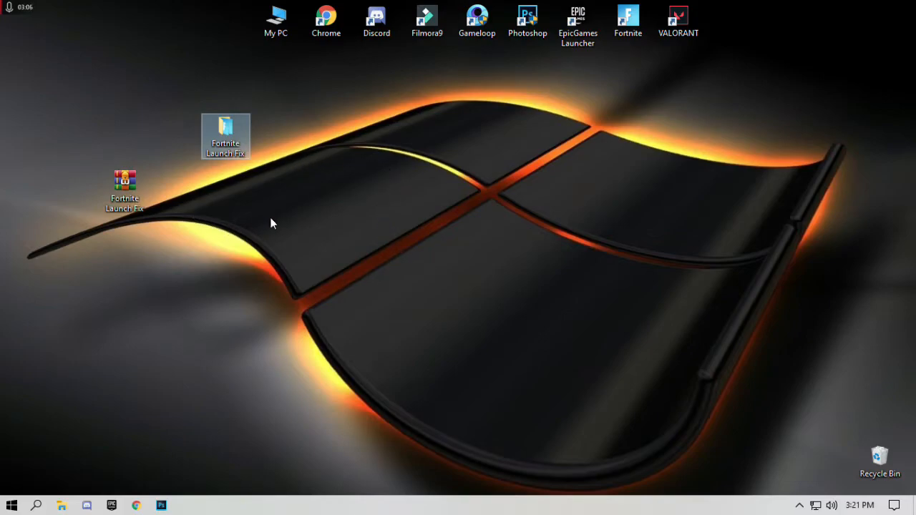
{"action": "mouse_move", "coordinate": [379, 169]}
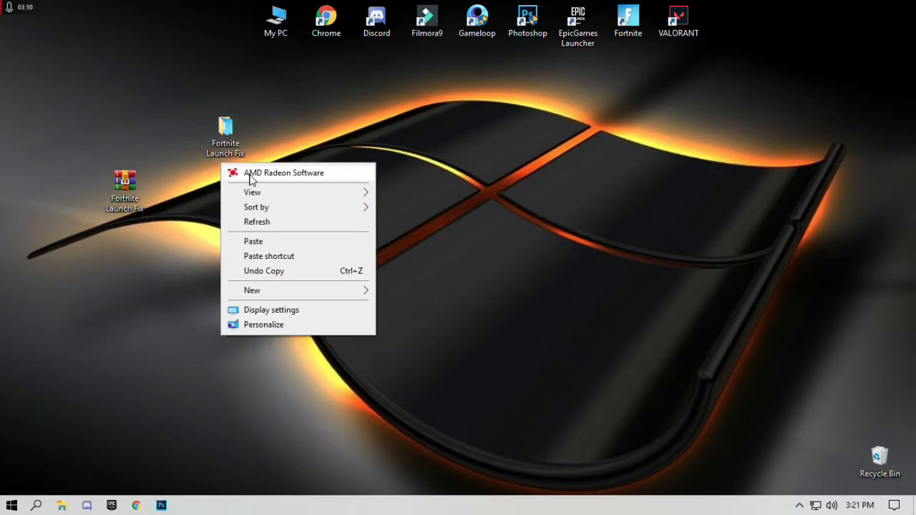
{"action": "mouse_move", "coordinate": [289, 181]}
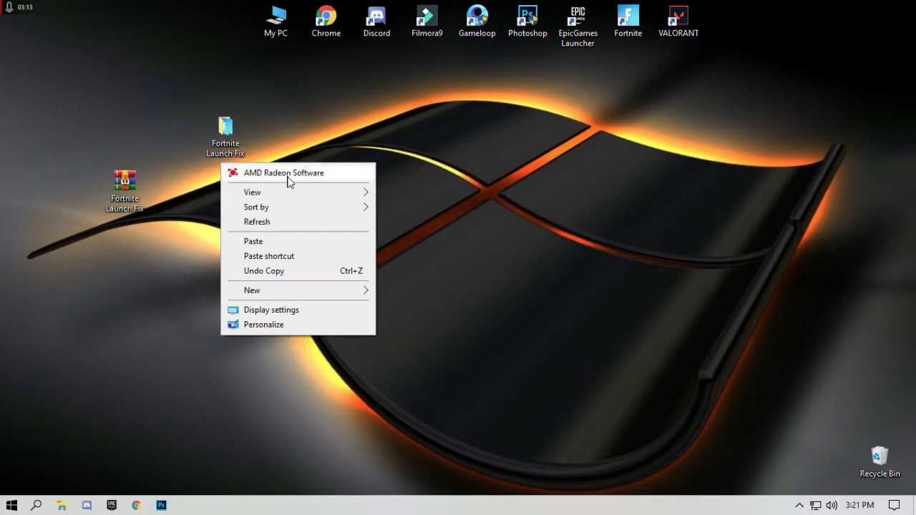
Launch AMD Radeon Software and view the Home page showing driver 21.2.3 with update 21.3.1.
{"action": "left_click", "coordinate": [283, 172]}
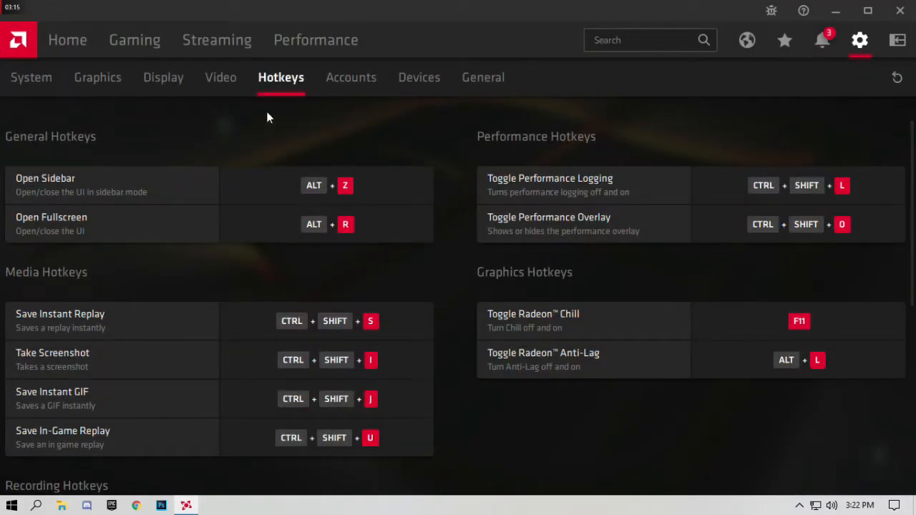
{"action": "left_click", "coordinate": [66, 40]}
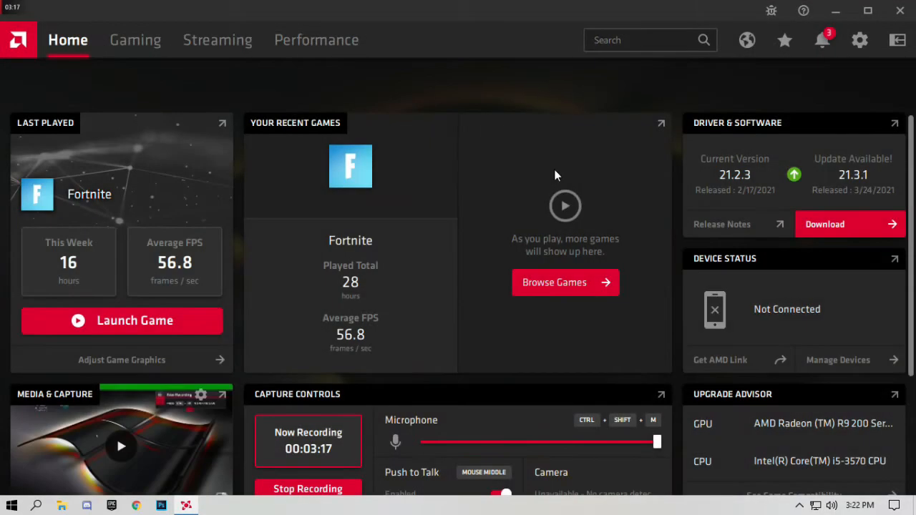
{"action": "mouse_move", "coordinate": [812, 243]}
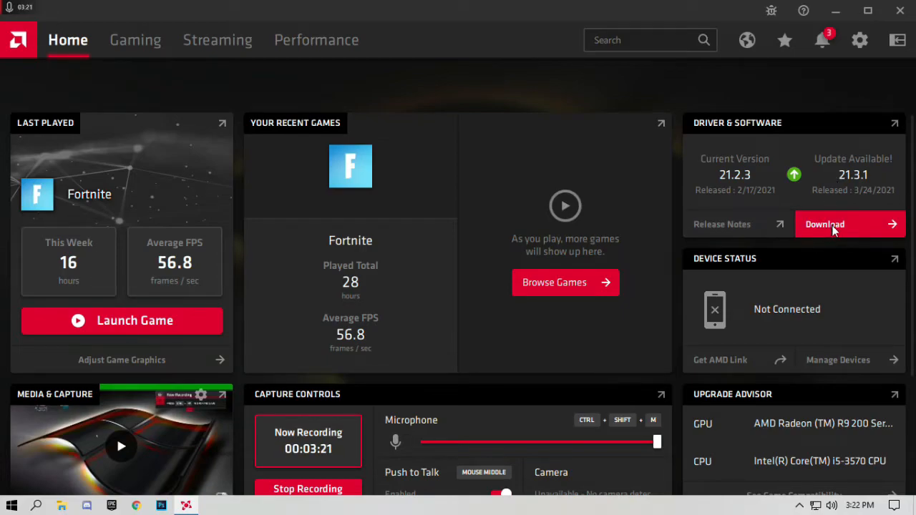
{"action": "mouse_move", "coordinate": [884, 45]}
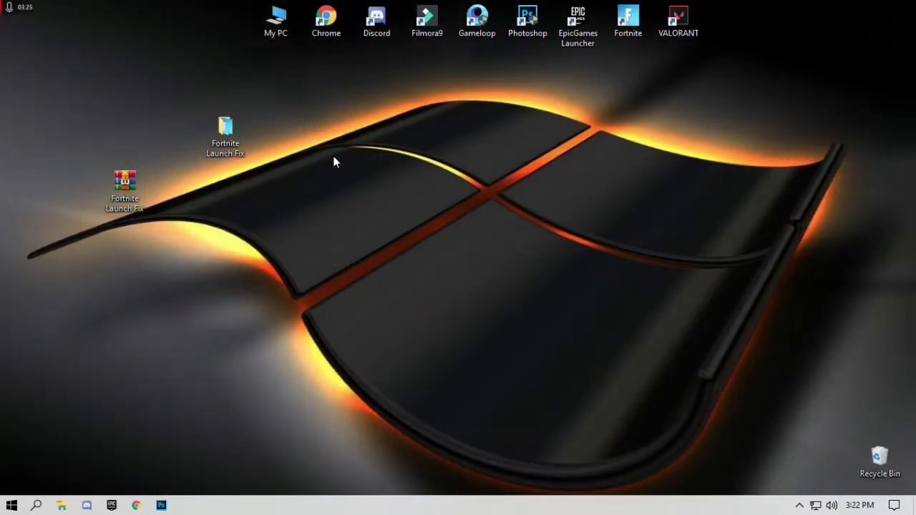
{"action": "mouse_move", "coordinate": [639, 216]}
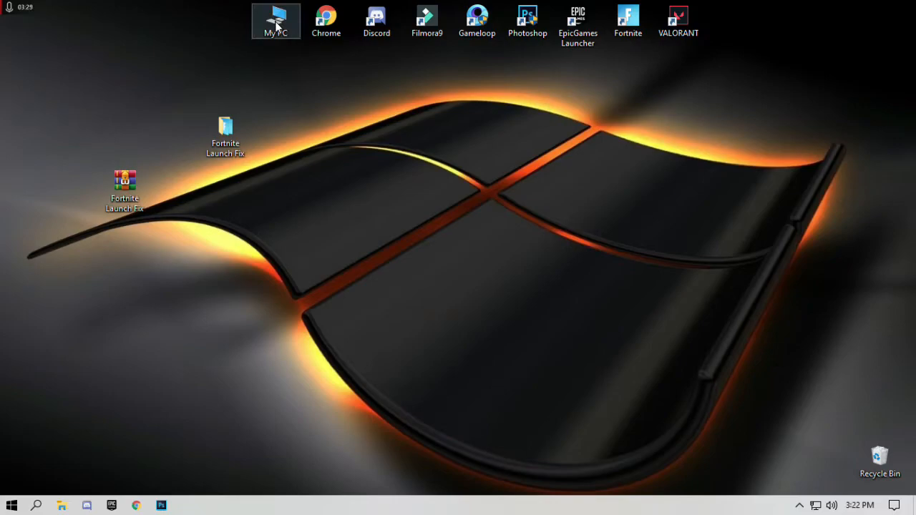
Bring up the context menu for the My PC desktop icon.
{"action": "right_click", "coordinate": [277, 16]}
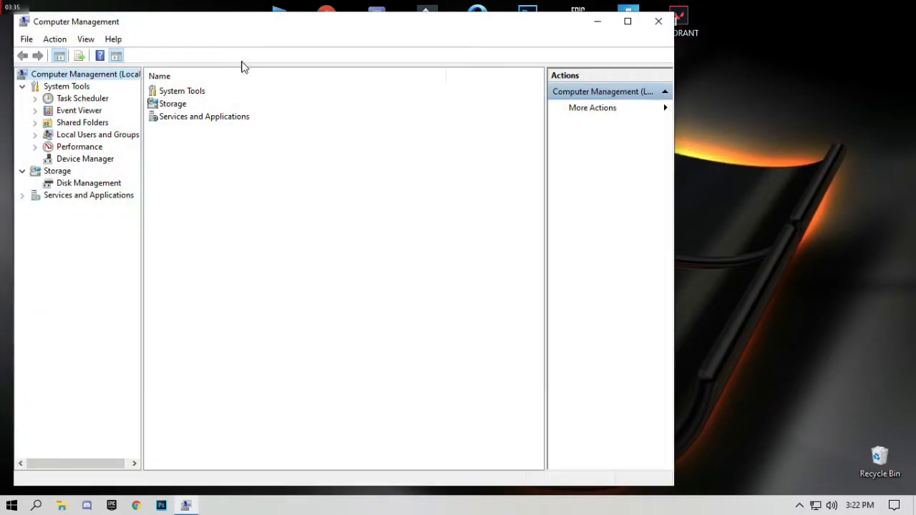
{"action": "mouse_move", "coordinate": [100, 166]}
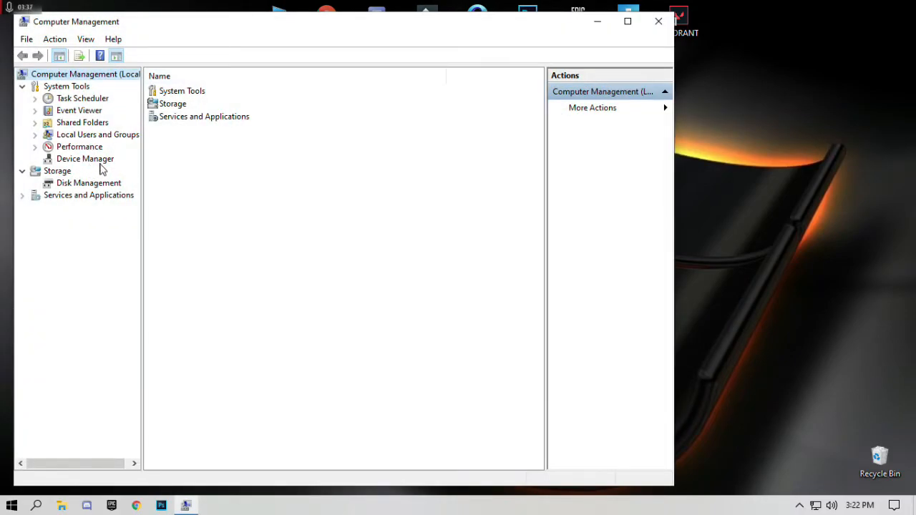
In Device Manager, view the AMD Radeon R9 200 Series driver properties and dismiss them.
{"action": "left_click", "coordinate": [85, 157]}
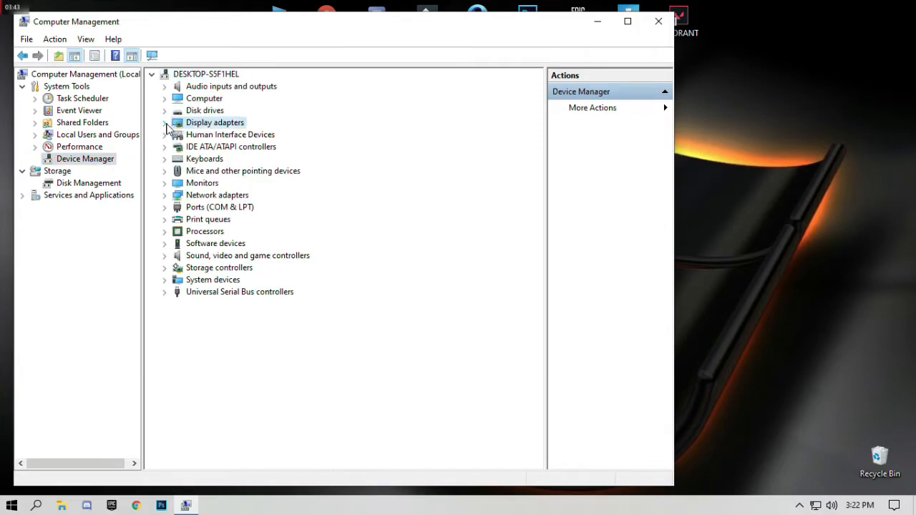
{"action": "left_click", "coordinate": [163, 123]}
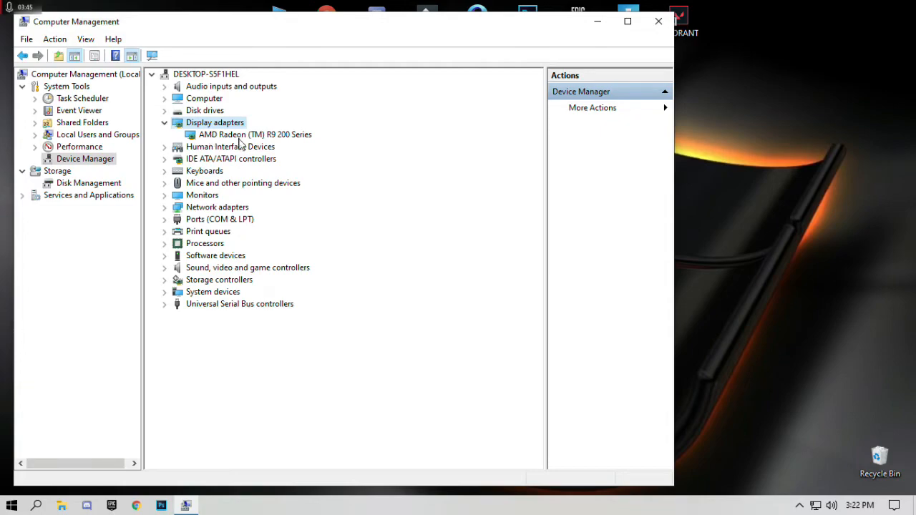
{"action": "mouse_move", "coordinate": [243, 154]}
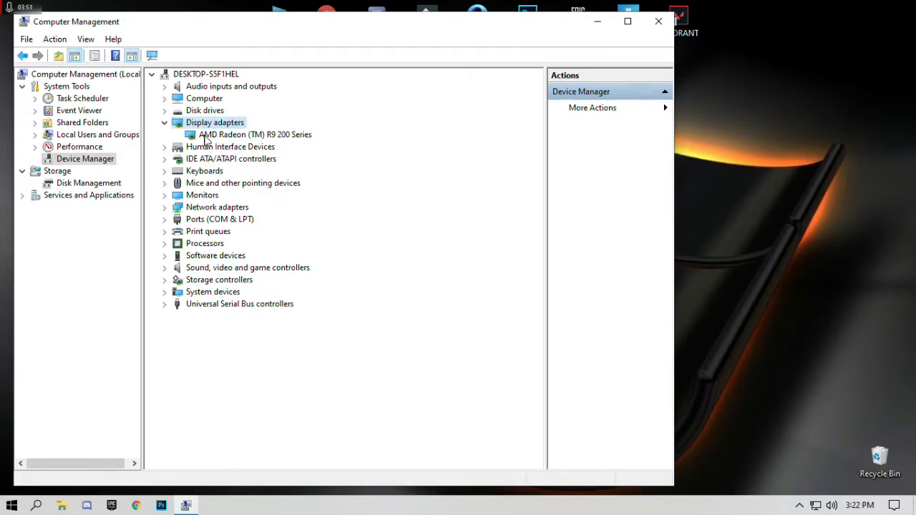
{"action": "left_click", "coordinate": [255, 135]}
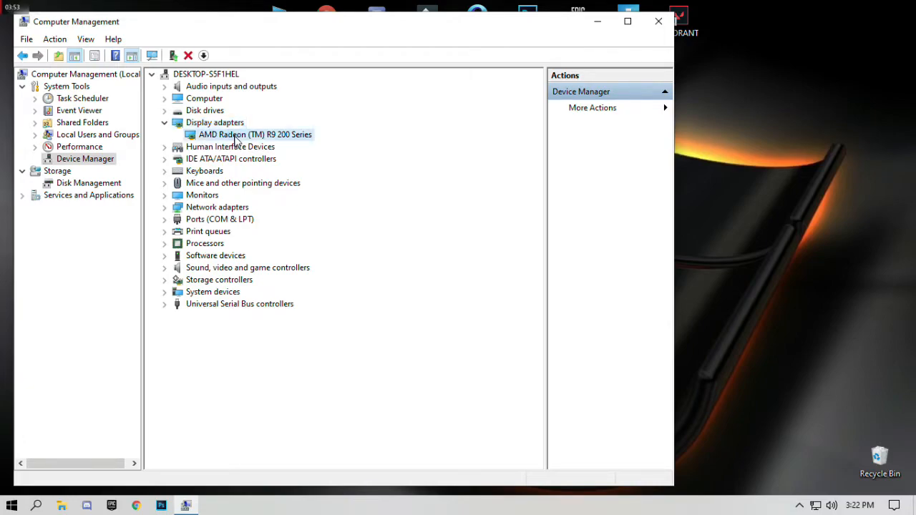
{"action": "double_click", "coordinate": [255, 135]}
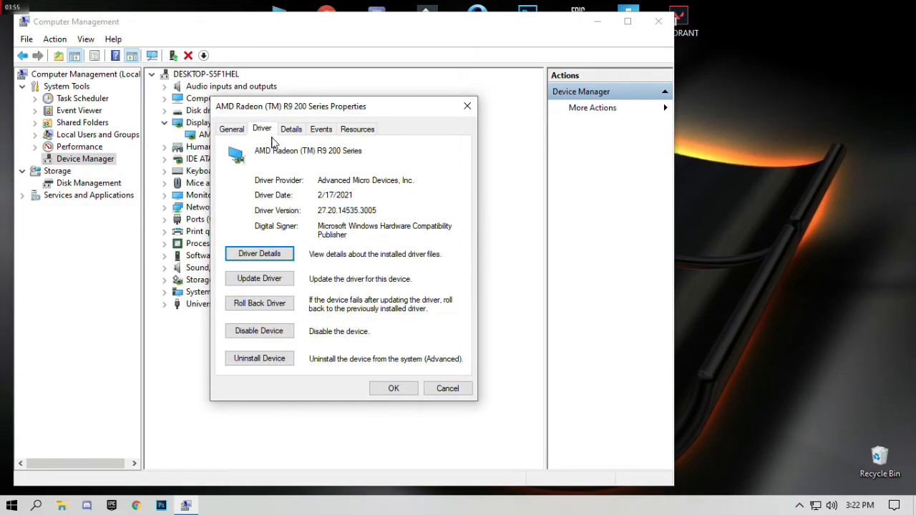
{"action": "mouse_move", "coordinate": [260, 284]}
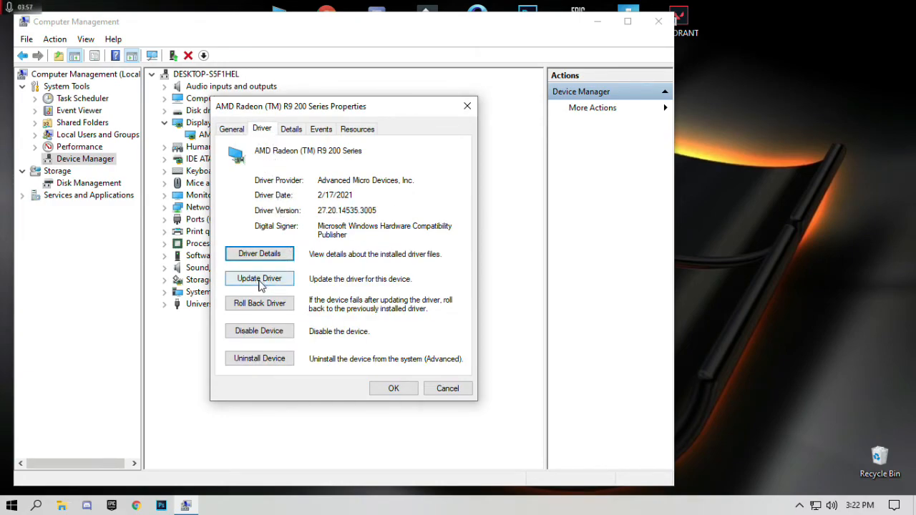
{"action": "mouse_move", "coordinate": [386, 392]}
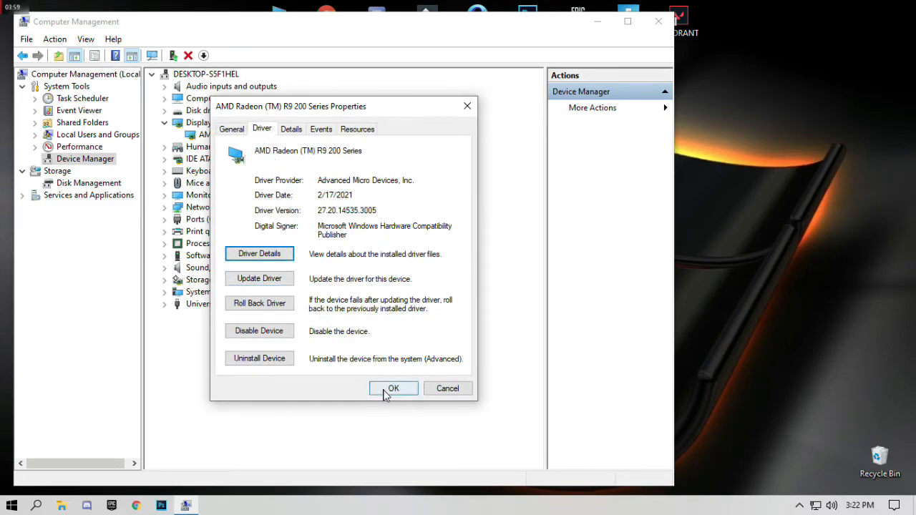
{"action": "left_click", "coordinate": [392, 388]}
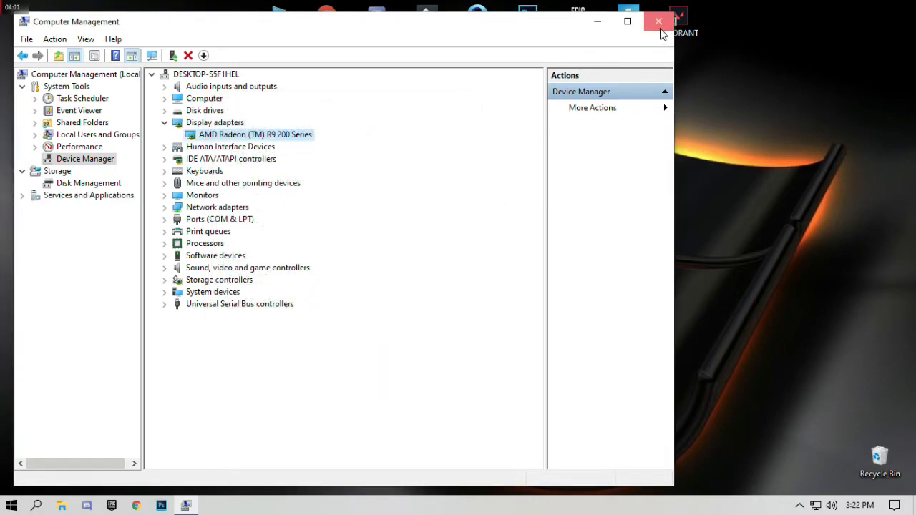
Close Computer Management and bring up the Start menu power options to restart.
{"action": "left_click", "coordinate": [658, 22]}
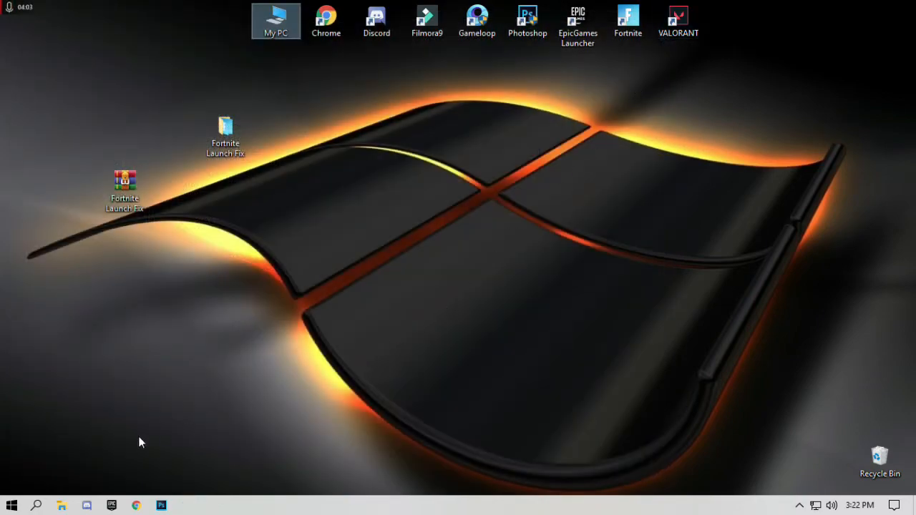
{"action": "mouse_move", "coordinate": [13, 504]}
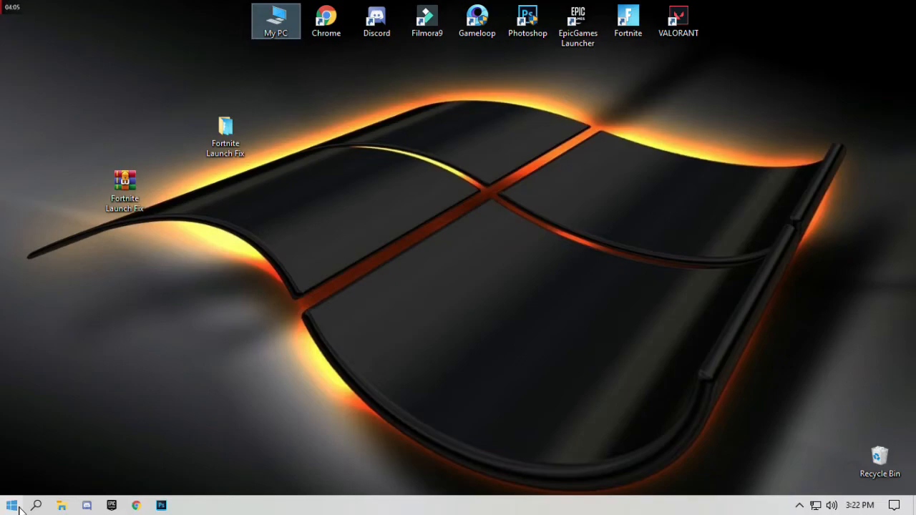
{"action": "left_click", "coordinate": [12, 503]}
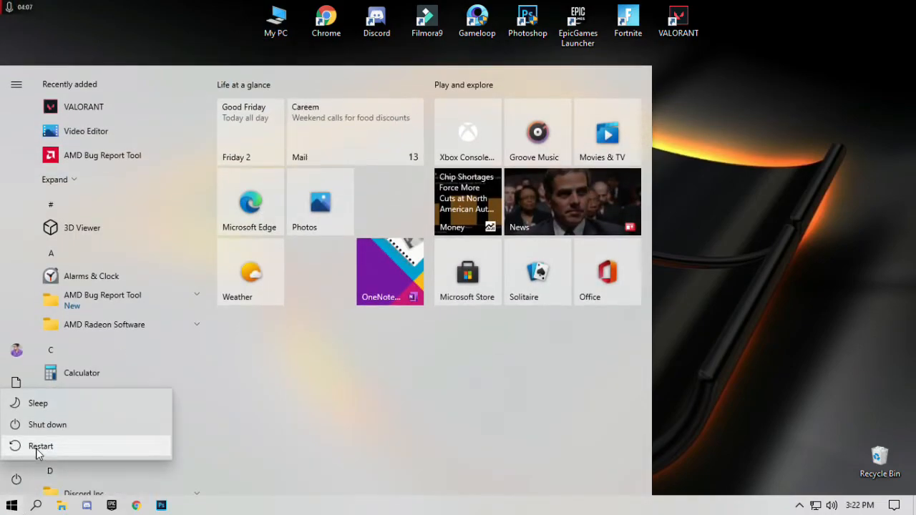
{"action": "mouse_move", "coordinate": [794, 181]}
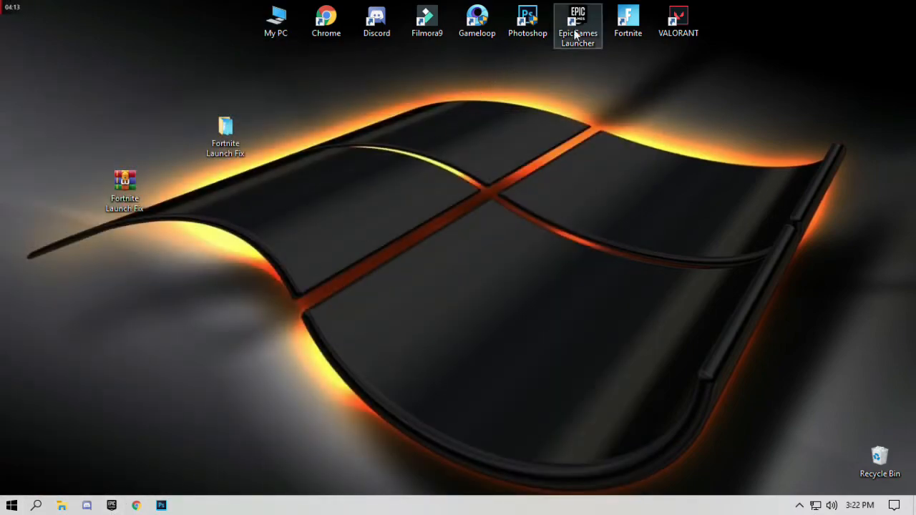
Run the Epic Games Launcher shortcut as administrator and minimize its loading window.
{"action": "right_click", "coordinate": [578, 16]}
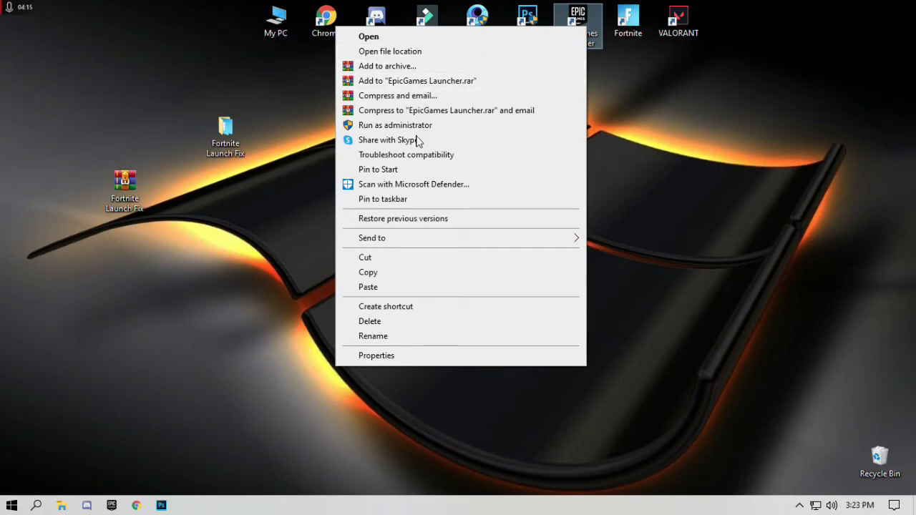
{"action": "left_click", "coordinate": [395, 125]}
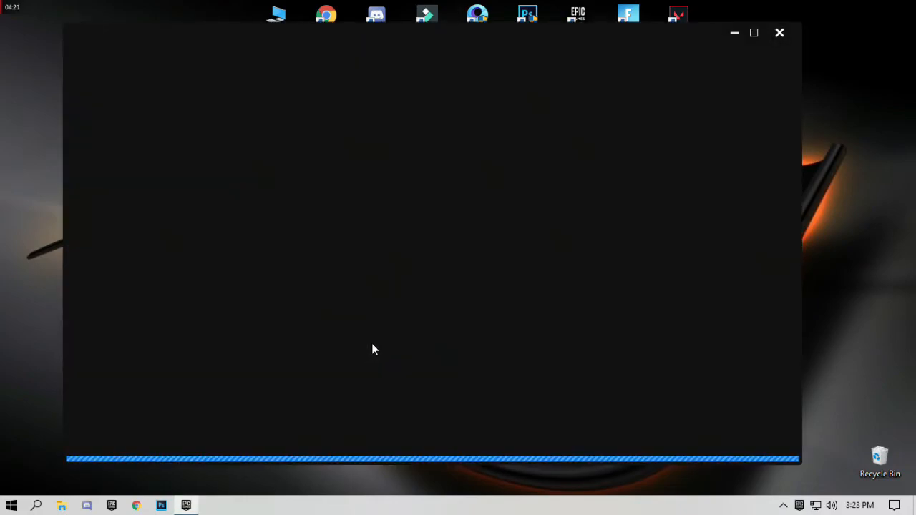
{"action": "mouse_move", "coordinate": [690, 71]}
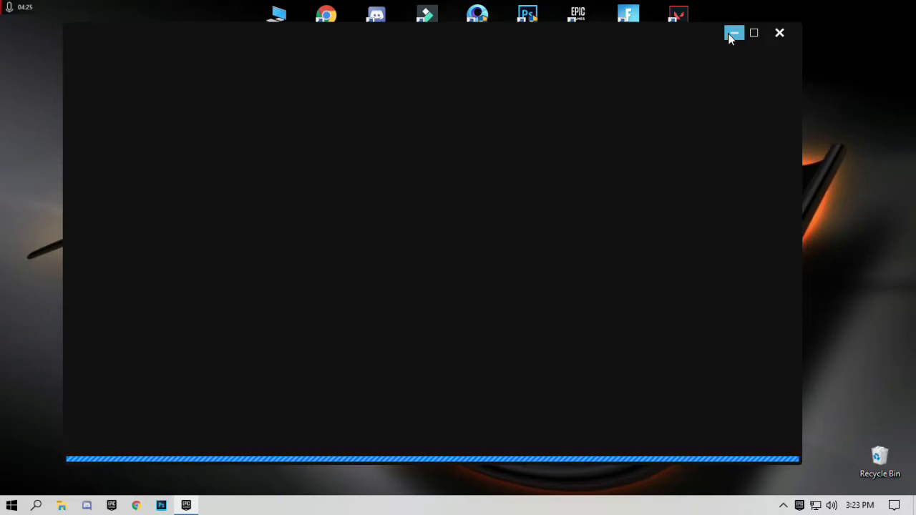
{"action": "left_click", "coordinate": [732, 33]}
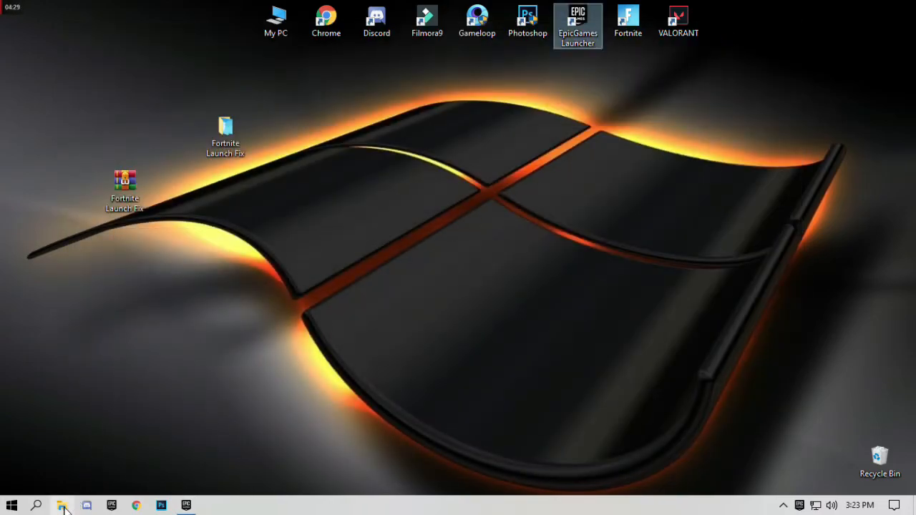
Navigate Fortnite > FortniteGame > Binaries > Win64 > EasyAntiCheat in File Explorer.
{"action": "left_click", "coordinate": [62, 505]}
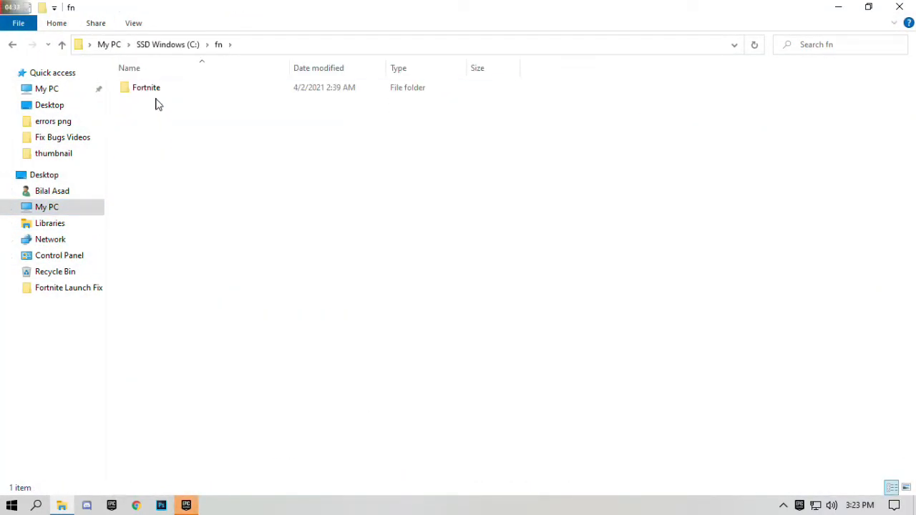
{"action": "double_click", "coordinate": [146, 87]}
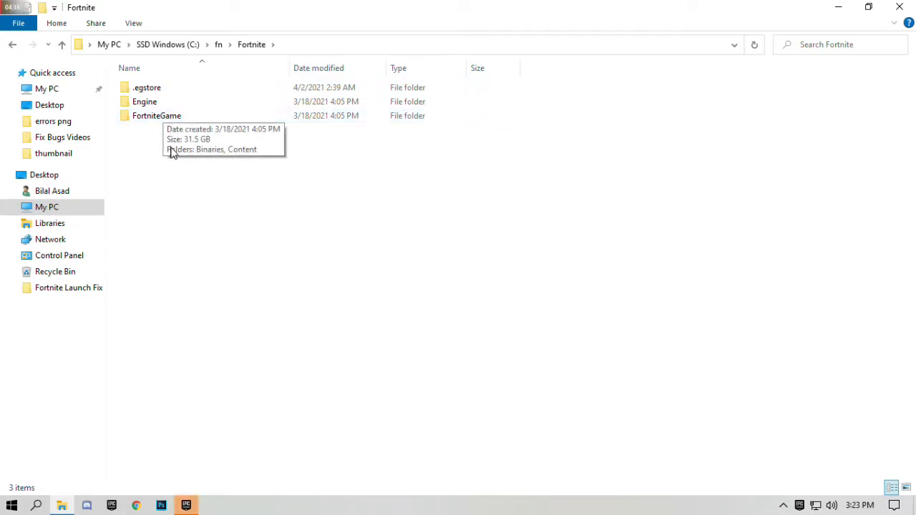
{"action": "double_click", "coordinate": [156, 114]}
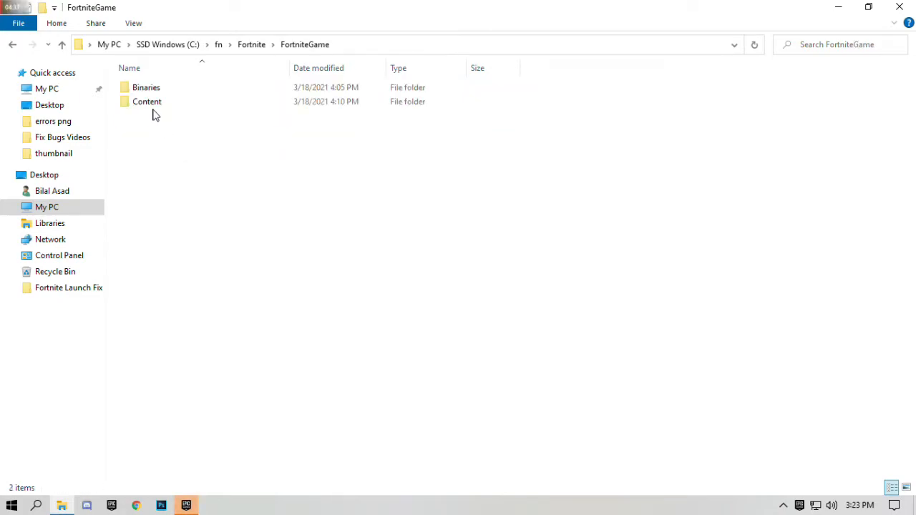
{"action": "left_click", "coordinate": [146, 87]}
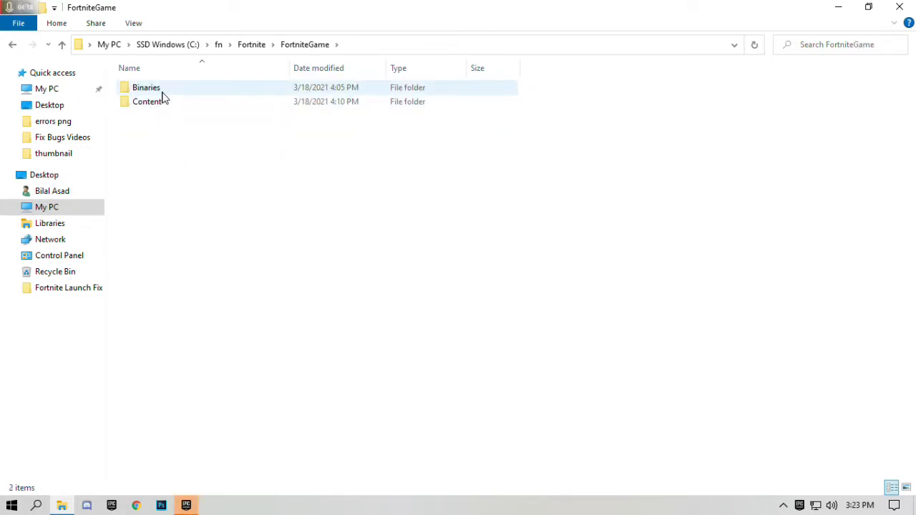
{"action": "double_click", "coordinate": [146, 87]}
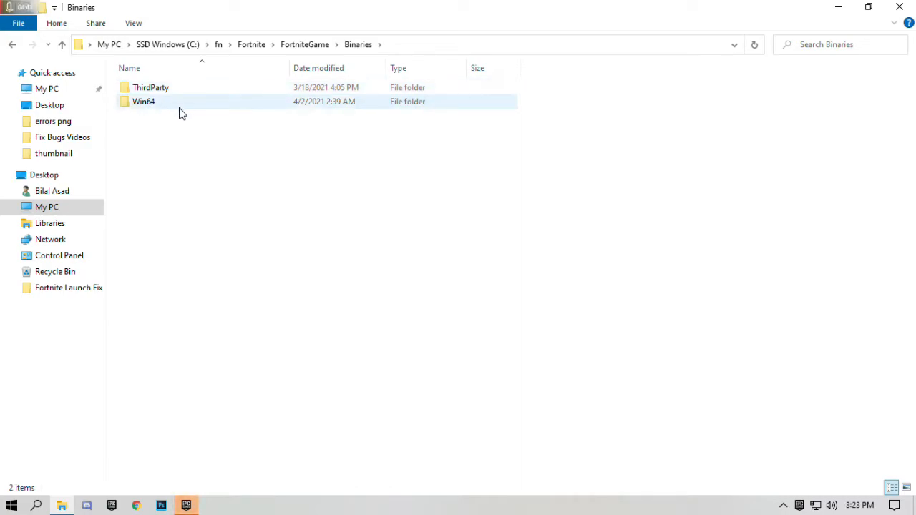
{"action": "double_click", "coordinate": [143, 100]}
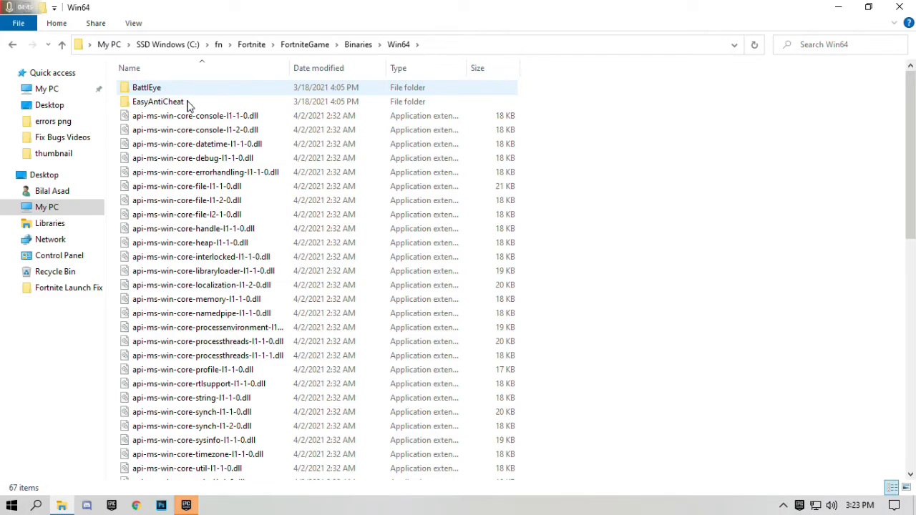
{"action": "mouse_move", "coordinate": [183, 112]}
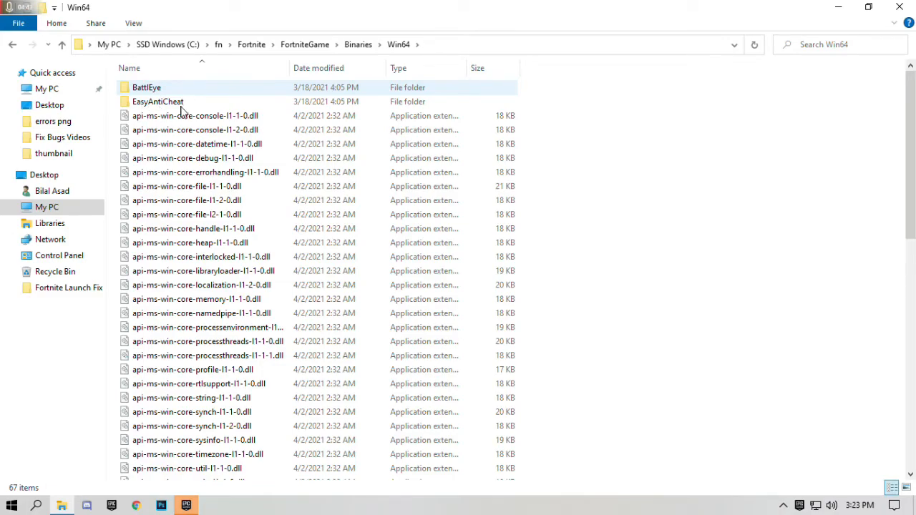
{"action": "double_click", "coordinate": [157, 100]}
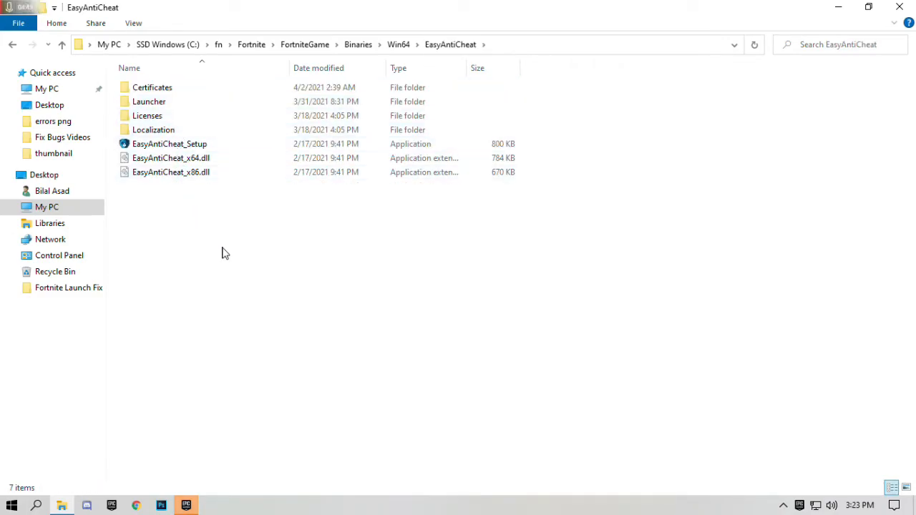
{"action": "mouse_move", "coordinate": [157, 150]}
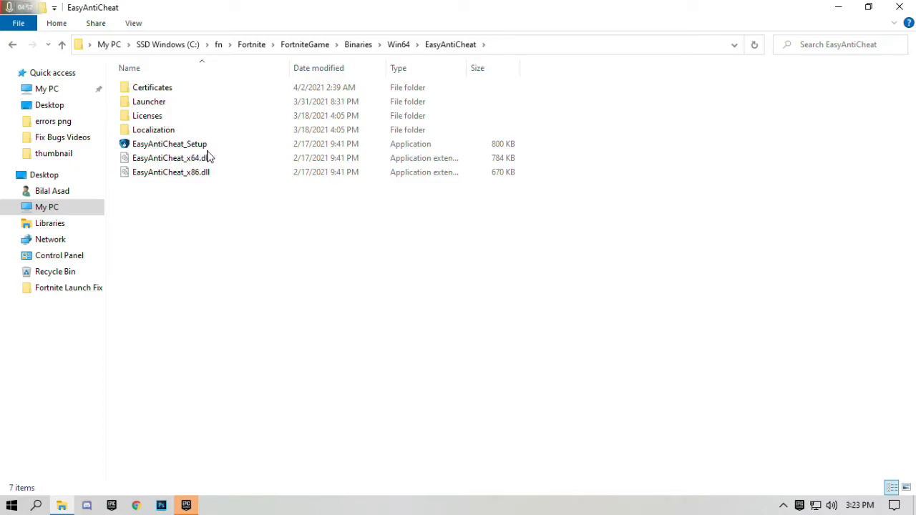
Run EasyAntiCheat_Setup with UAC consent and repair the service for Current (Game 217), then finish.
{"action": "double_click", "coordinate": [169, 143]}
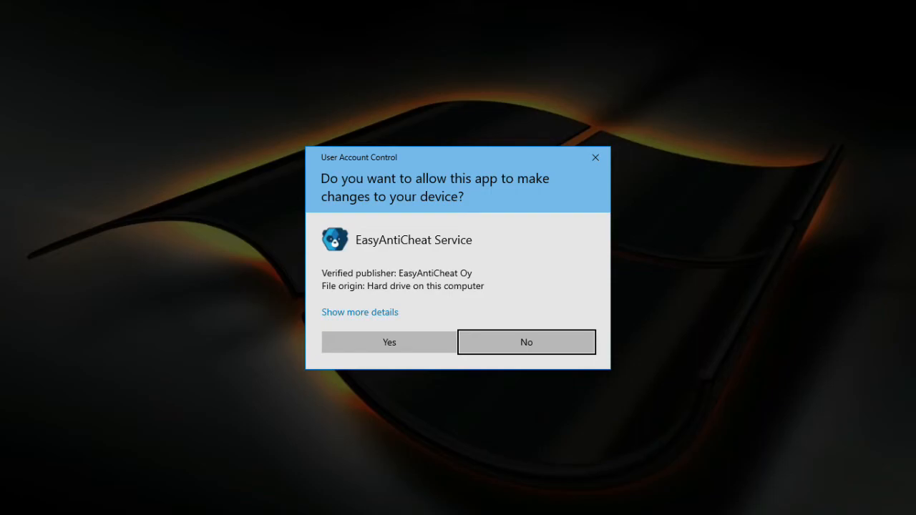
{"action": "left_click", "coordinate": [390, 342]}
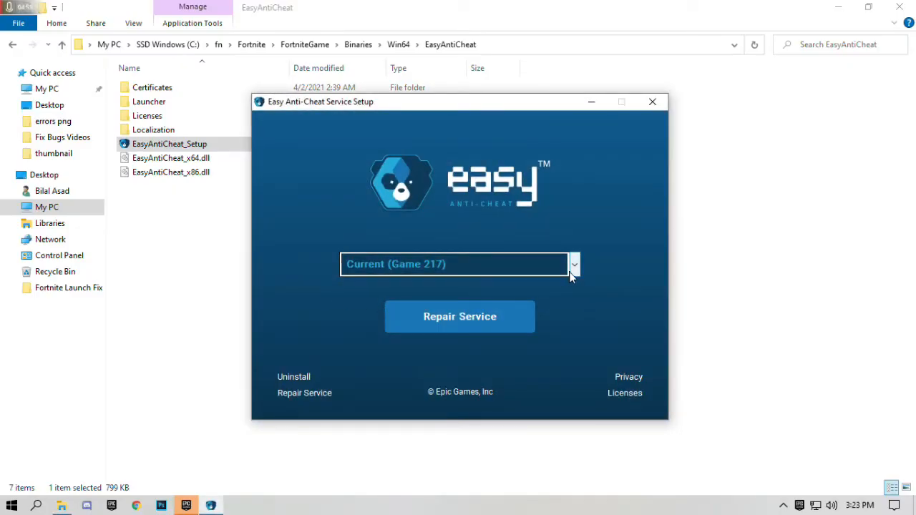
{"action": "left_click", "coordinate": [572, 263]}
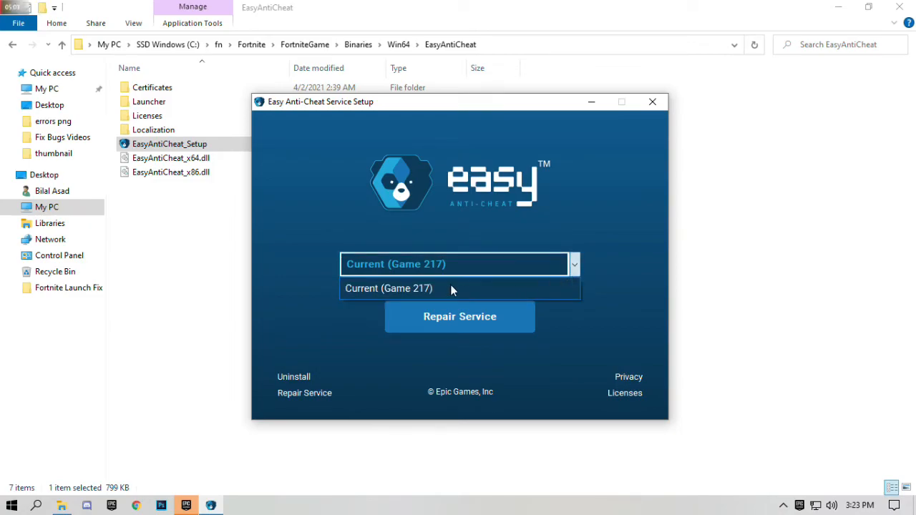
{"action": "left_click", "coordinate": [388, 289]}
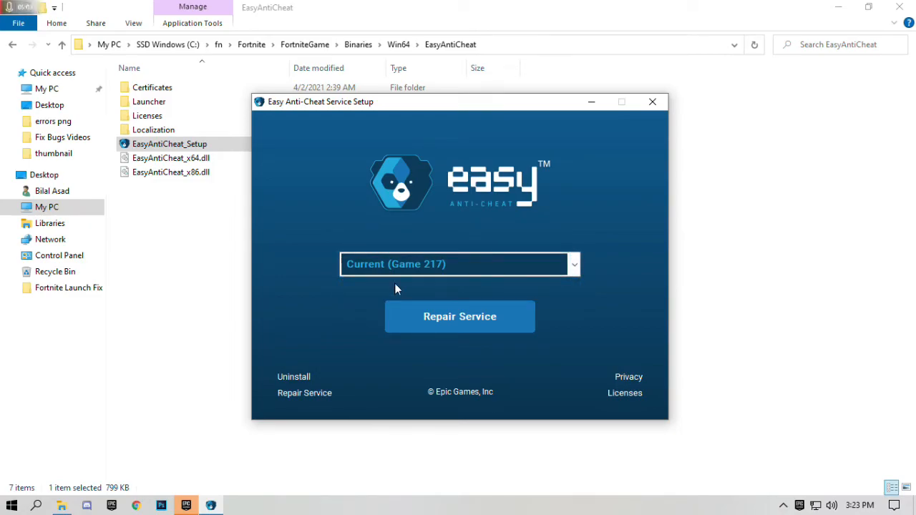
{"action": "mouse_move", "coordinate": [436, 326]}
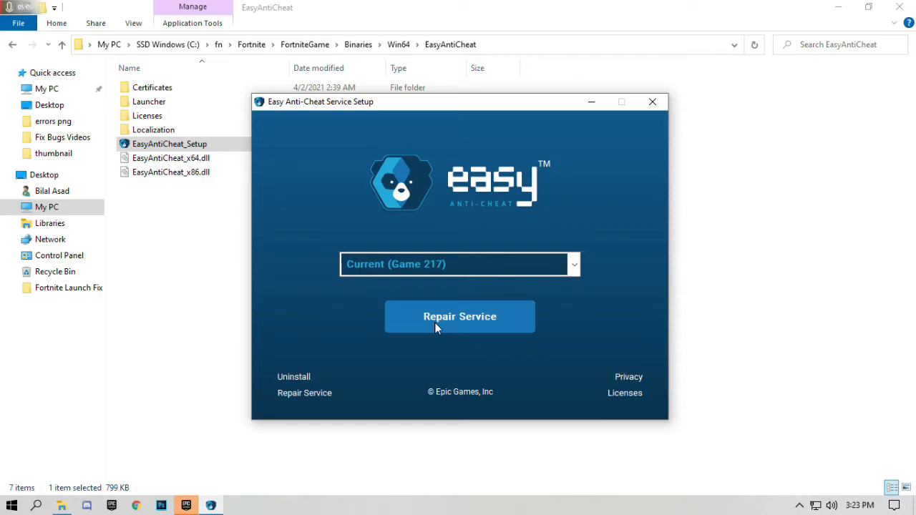
{"action": "mouse_move", "coordinate": [481, 332]}
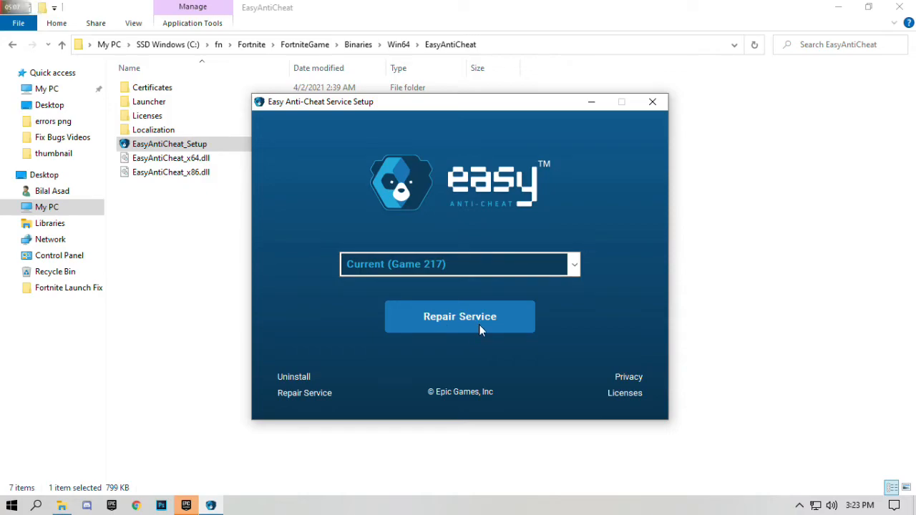
{"action": "left_click", "coordinate": [459, 316]}
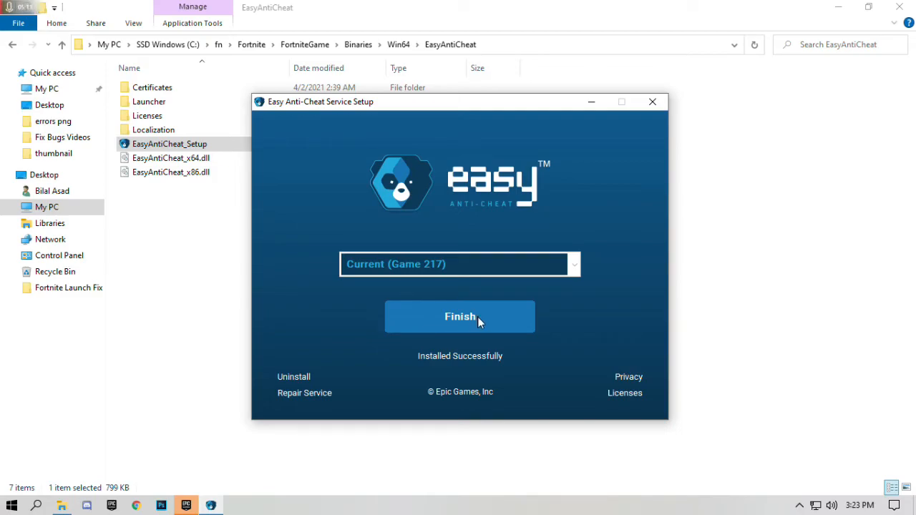
{"action": "left_click", "coordinate": [459, 316]}
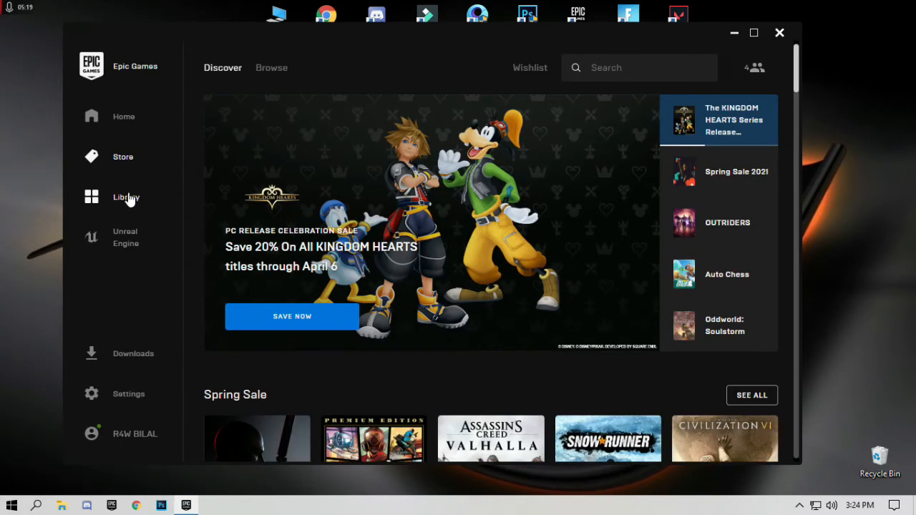
Filter the Library to Installed games showing Fortnite, check its options, then close the launcher.
{"action": "left_click", "coordinate": [126, 197]}
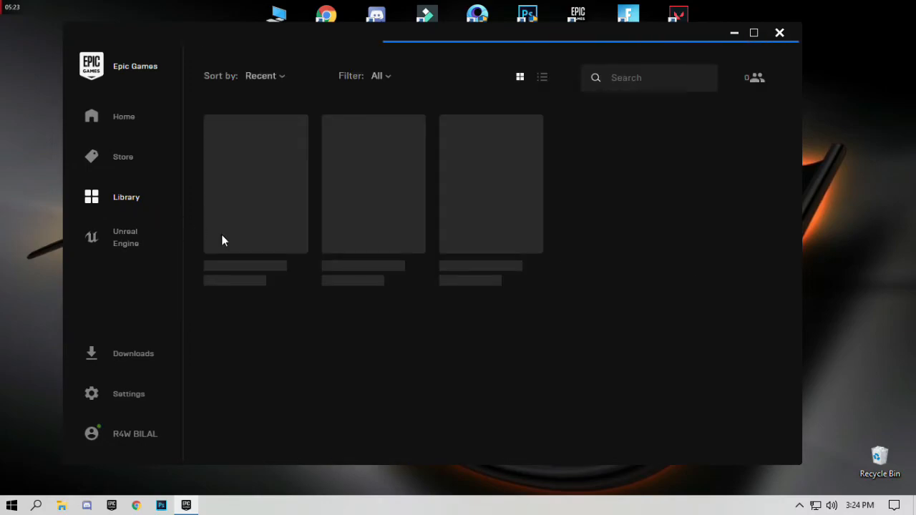
{"action": "left_click", "coordinate": [378, 76]}
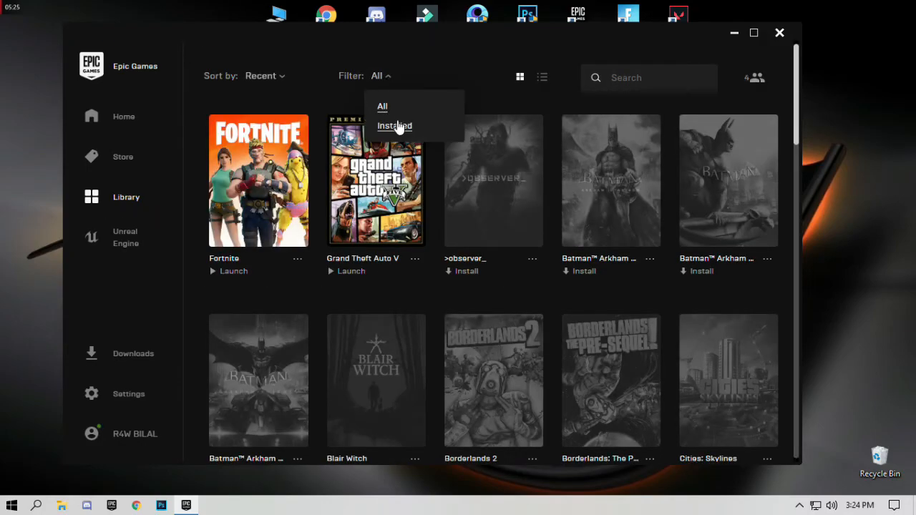
{"action": "left_click", "coordinate": [395, 126]}
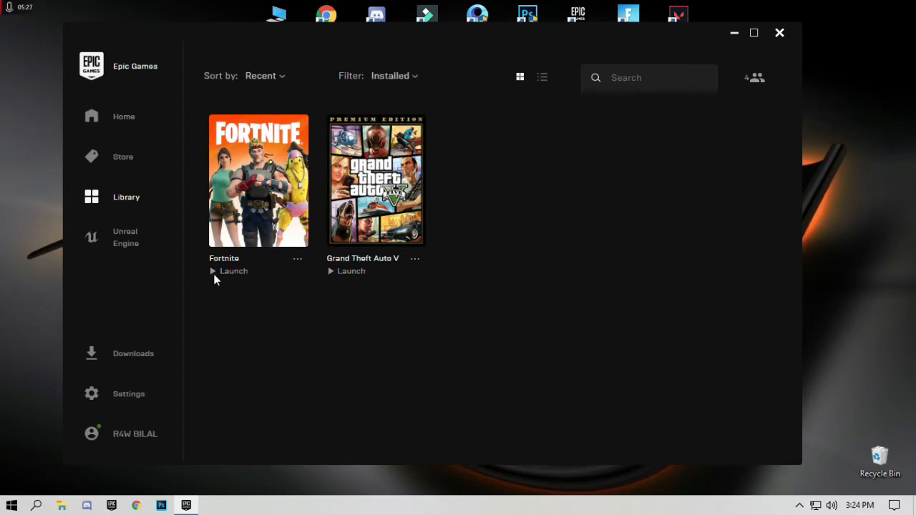
{"action": "mouse_move", "coordinate": [298, 264]}
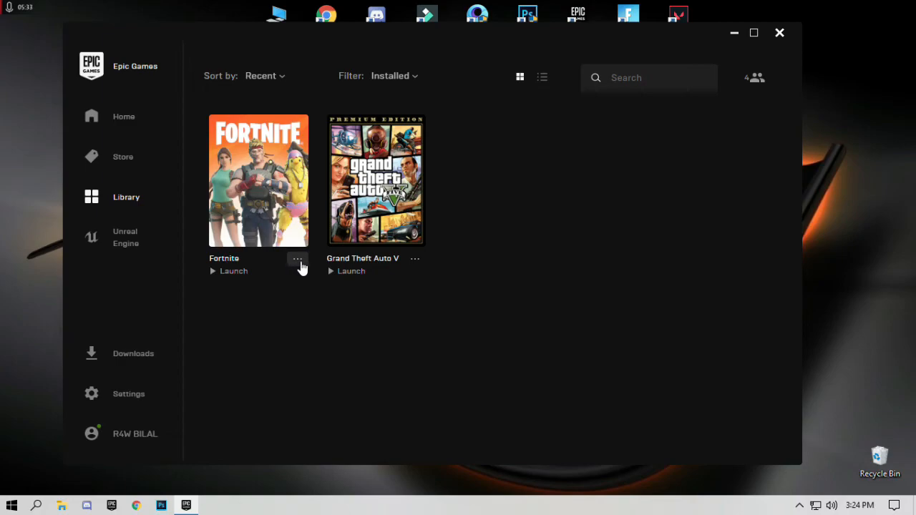
{"action": "left_click", "coordinate": [298, 258]}
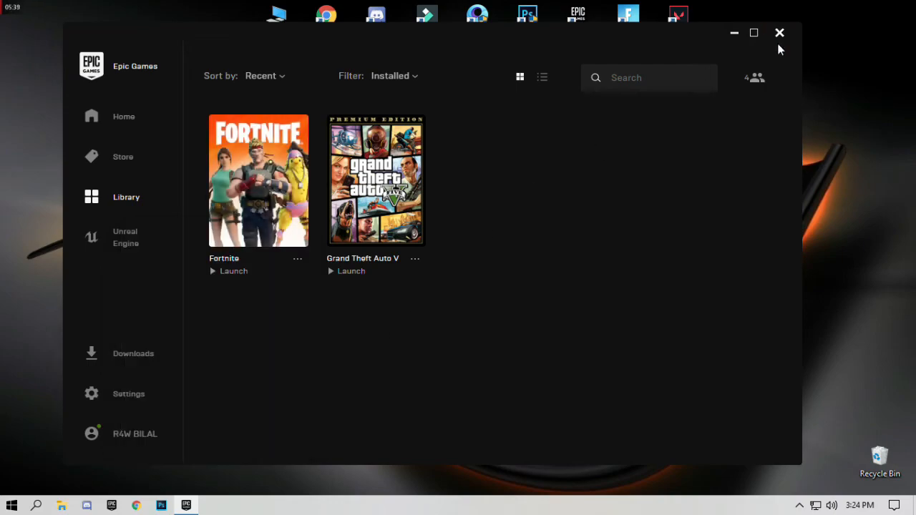
{"action": "left_click", "coordinate": [778, 31]}
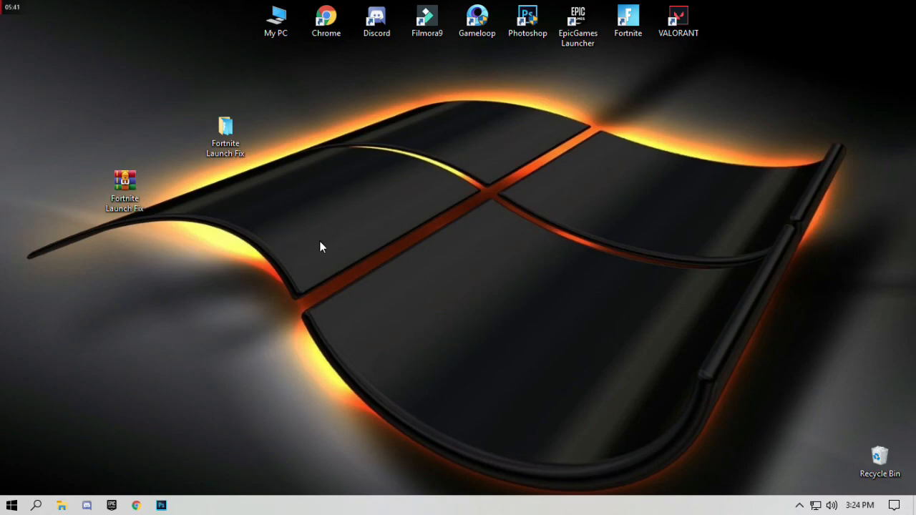
{"action": "mouse_move", "coordinate": [361, 213]}
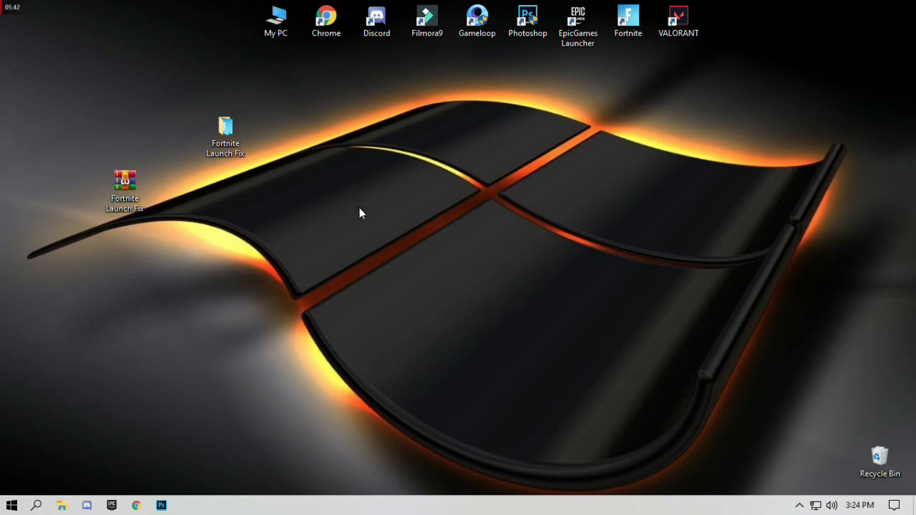
{"action": "left_click", "coordinate": [579, 17]}
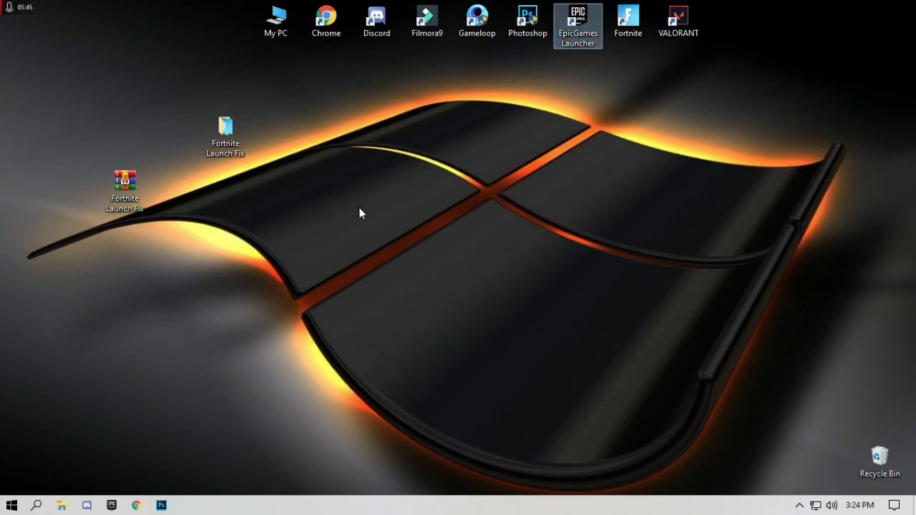